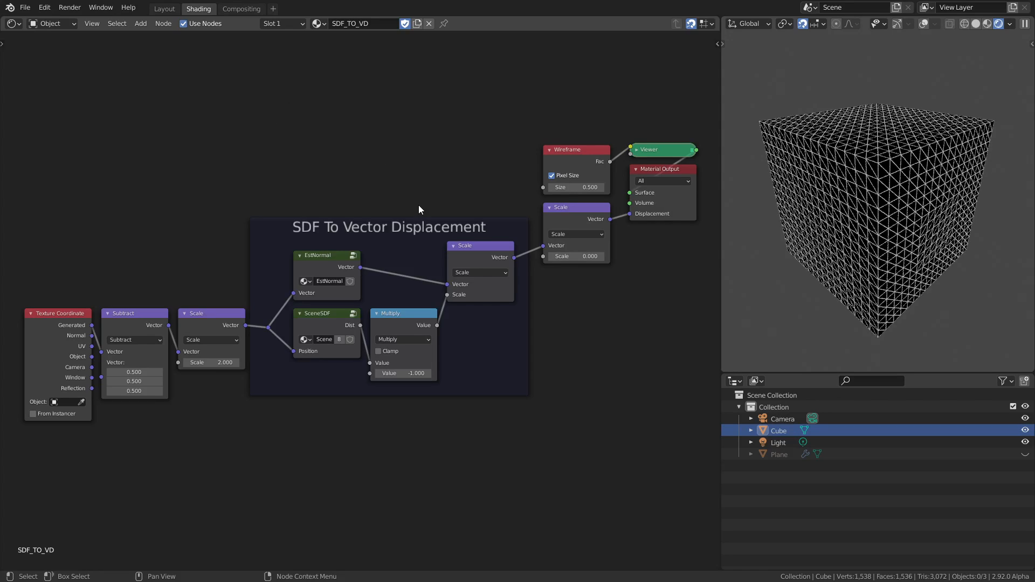
{"action": "mouse_move", "coordinate": [434, 240]}
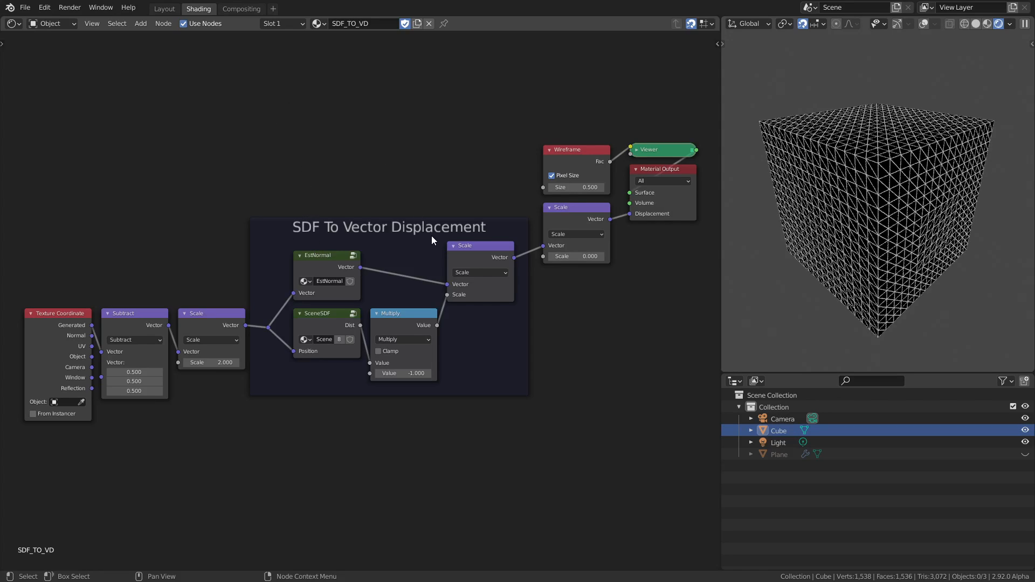
{"action": "mouse_move", "coordinate": [335, 310]}
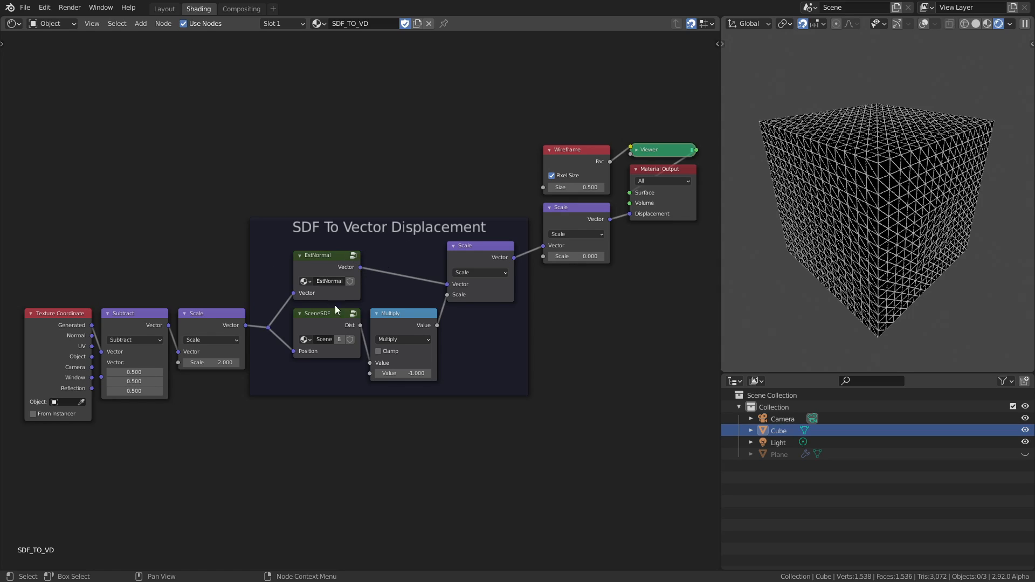
Point out the EstNormal and Multiply nodes, then set the displacement Scale to 1.000
{"action": "left_click", "coordinate": [326, 256]}
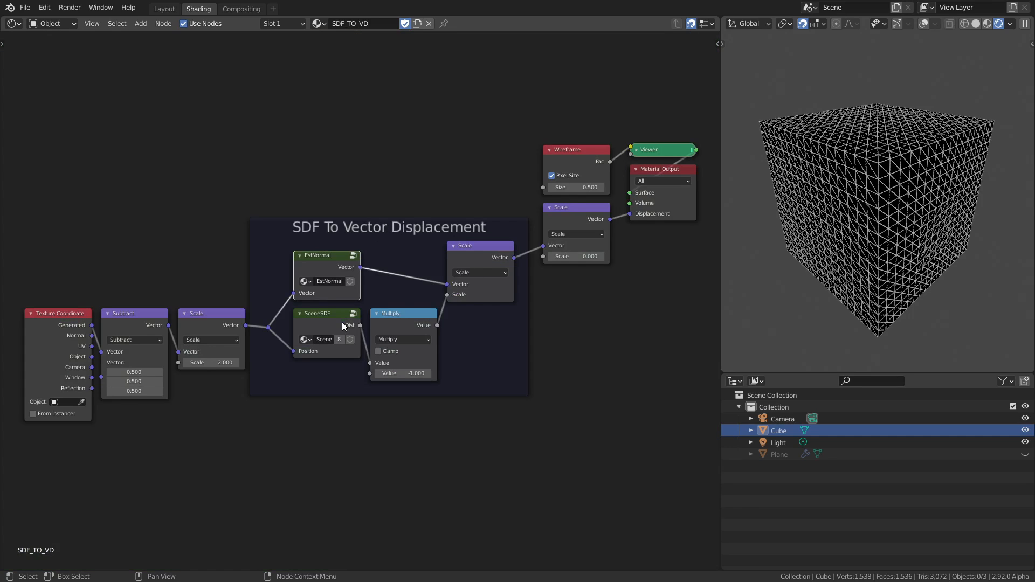
{"action": "left_click", "coordinate": [402, 313]}
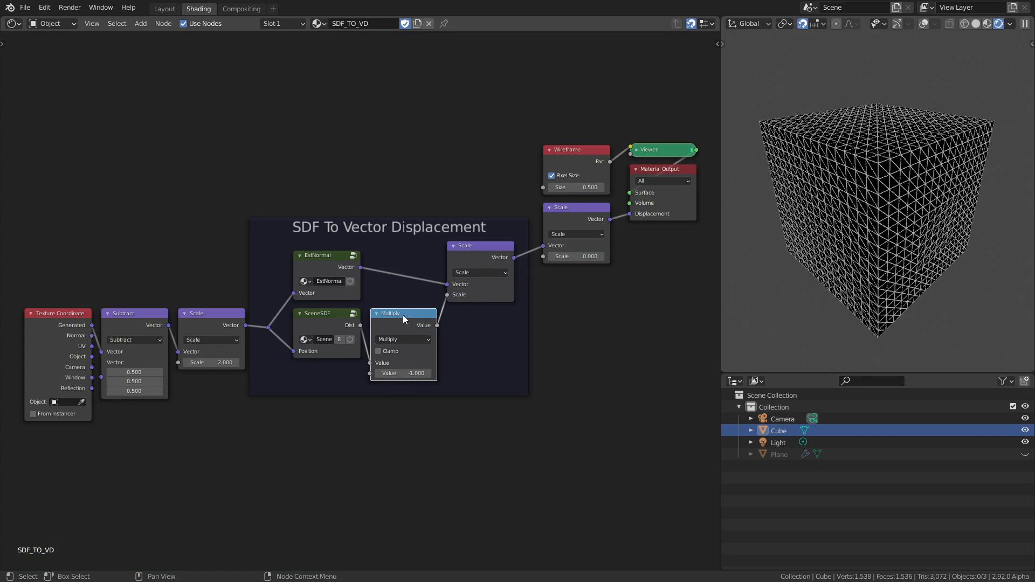
{"action": "mouse_move", "coordinate": [325, 321]}
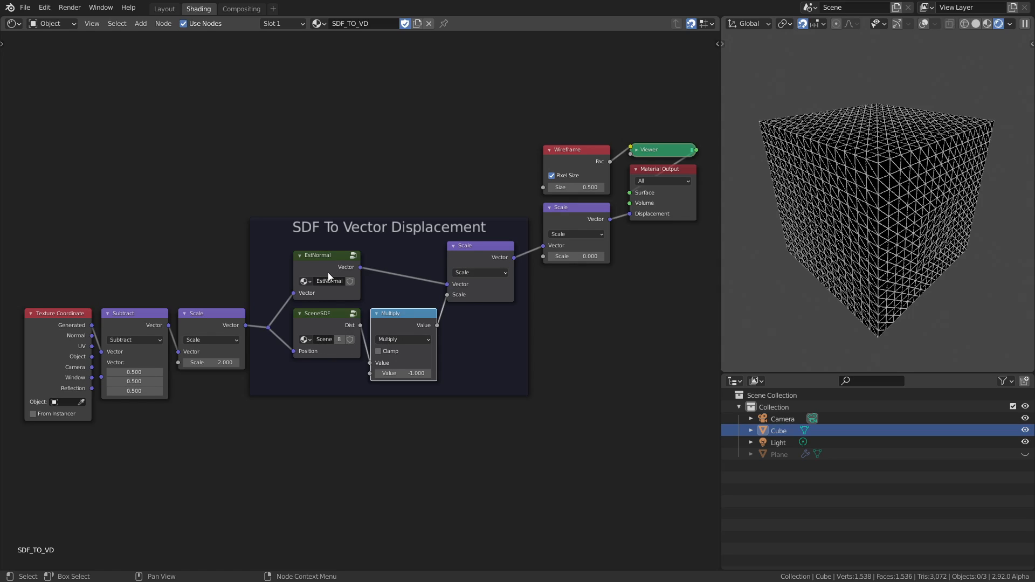
{"action": "mouse_move", "coordinate": [323, 265]}
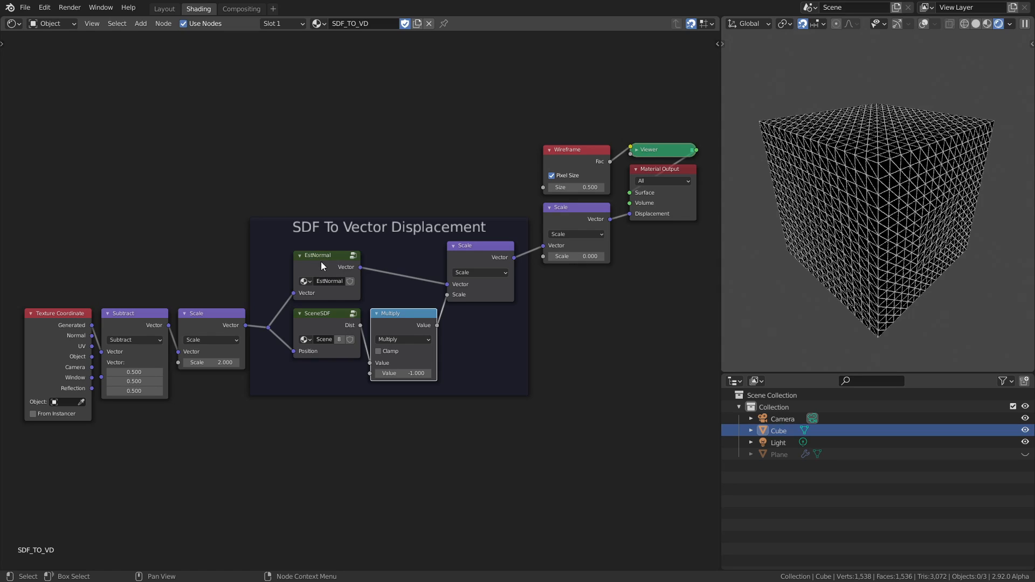
{"action": "mouse_move", "coordinate": [332, 326]}
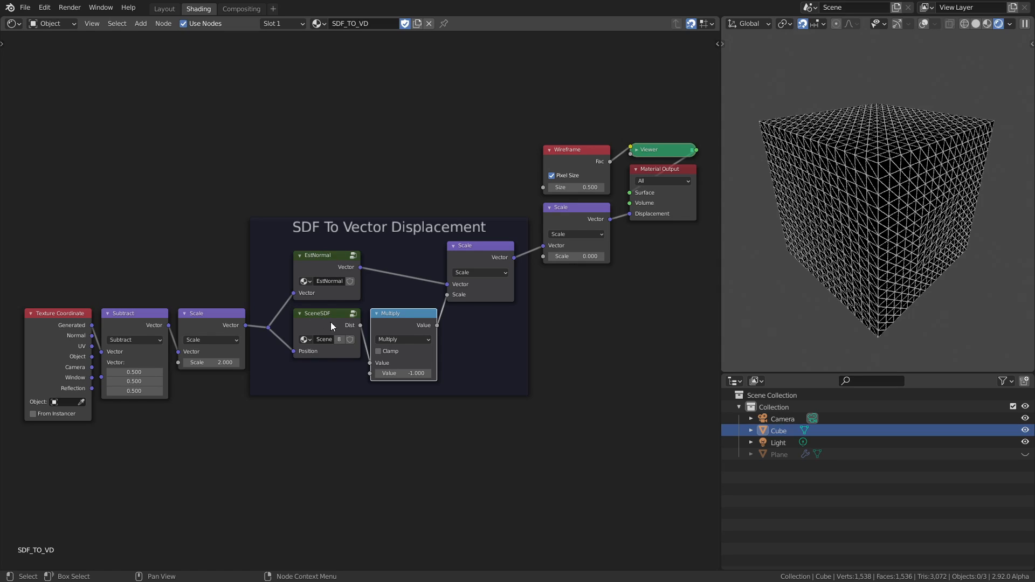
{"action": "mouse_move", "coordinate": [403, 331]}
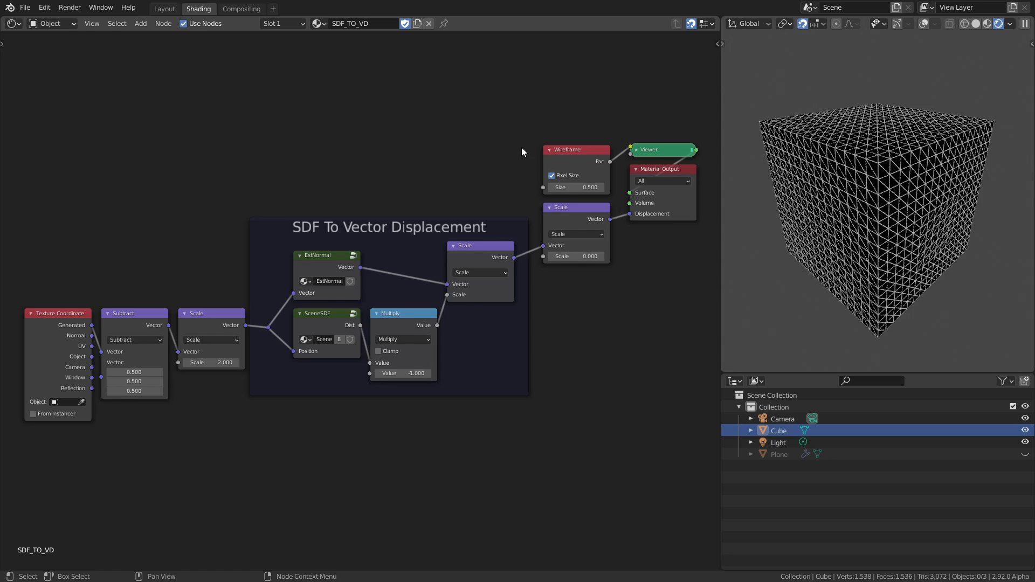
{"action": "mouse_move", "coordinate": [222, 248]}
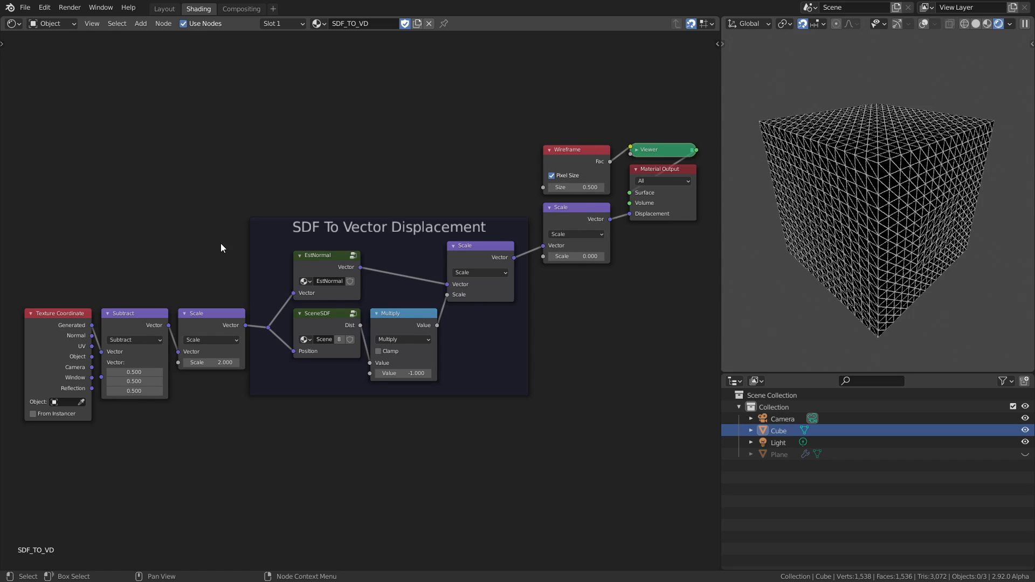
{"action": "mouse_move", "coordinate": [134, 372]}
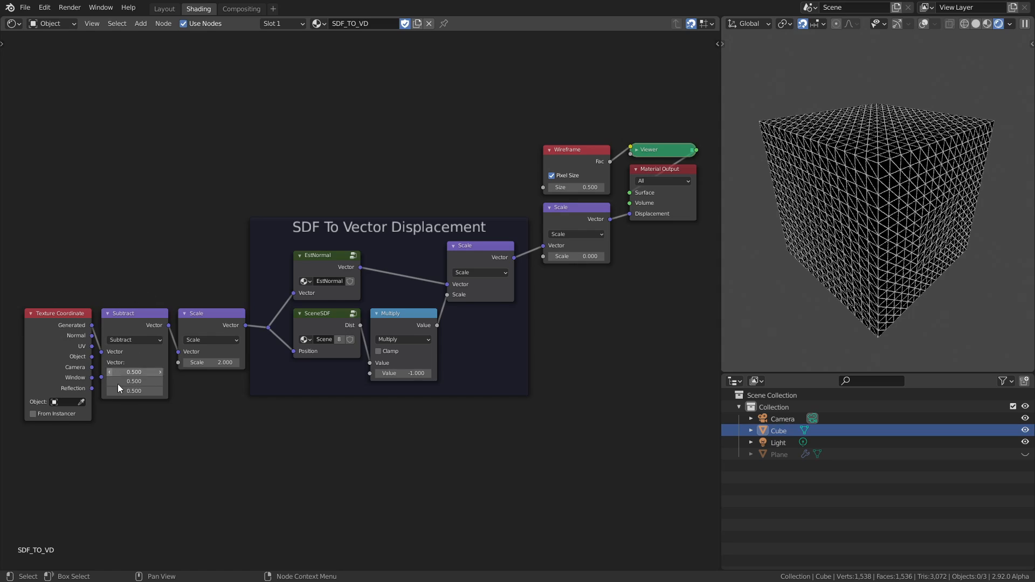
{"action": "mouse_move", "coordinate": [72, 324]}
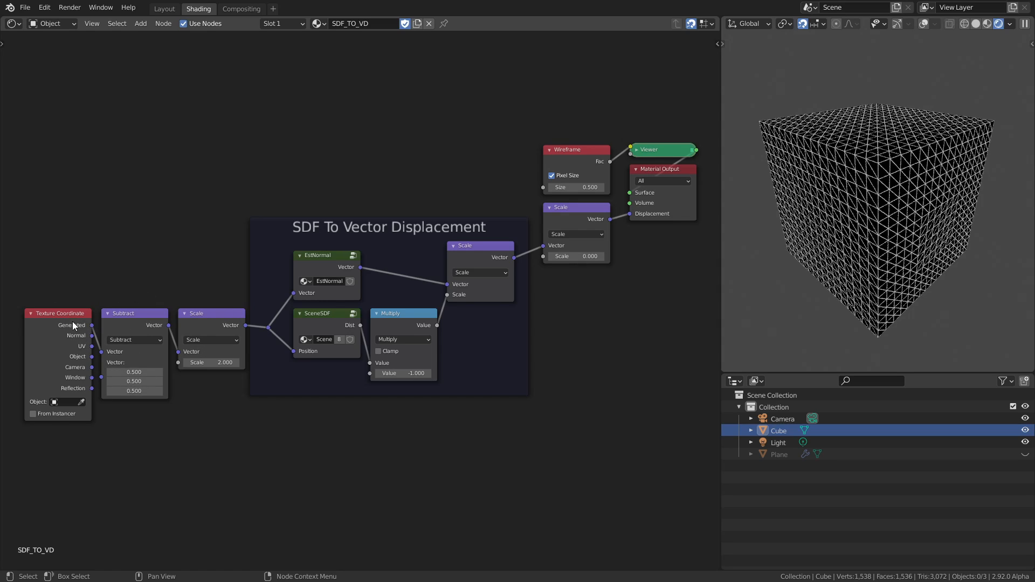
{"action": "mouse_move", "coordinate": [194, 320]}
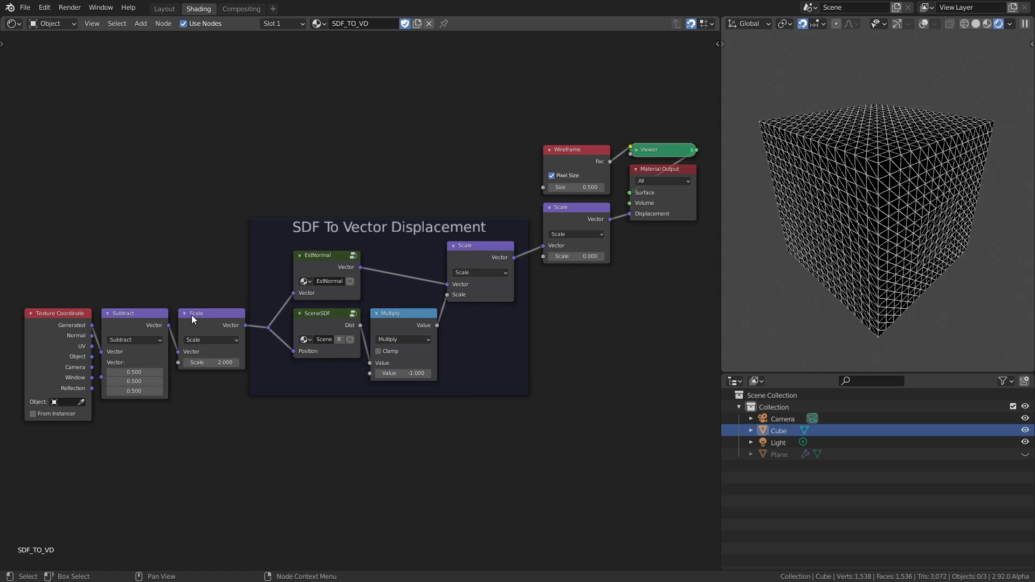
{"action": "mouse_move", "coordinate": [128, 277]}
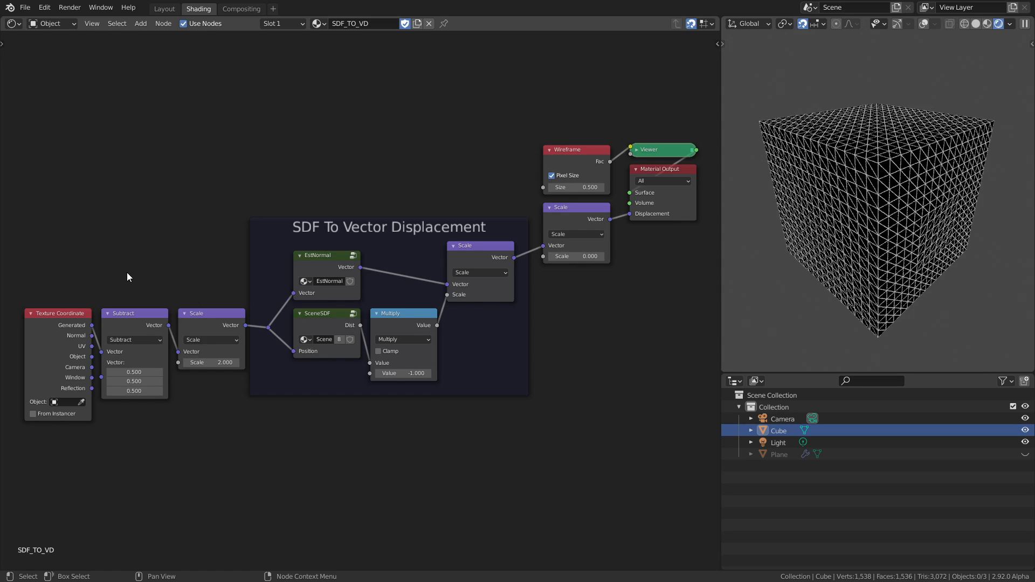
{"action": "mouse_move", "coordinate": [192, 267]}
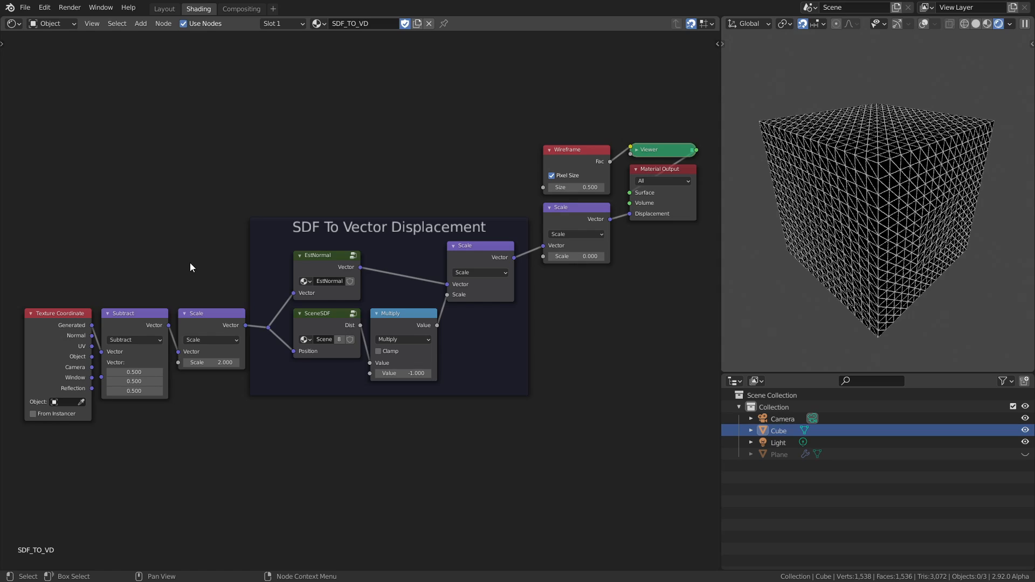
{"action": "mouse_move", "coordinate": [572, 251]}
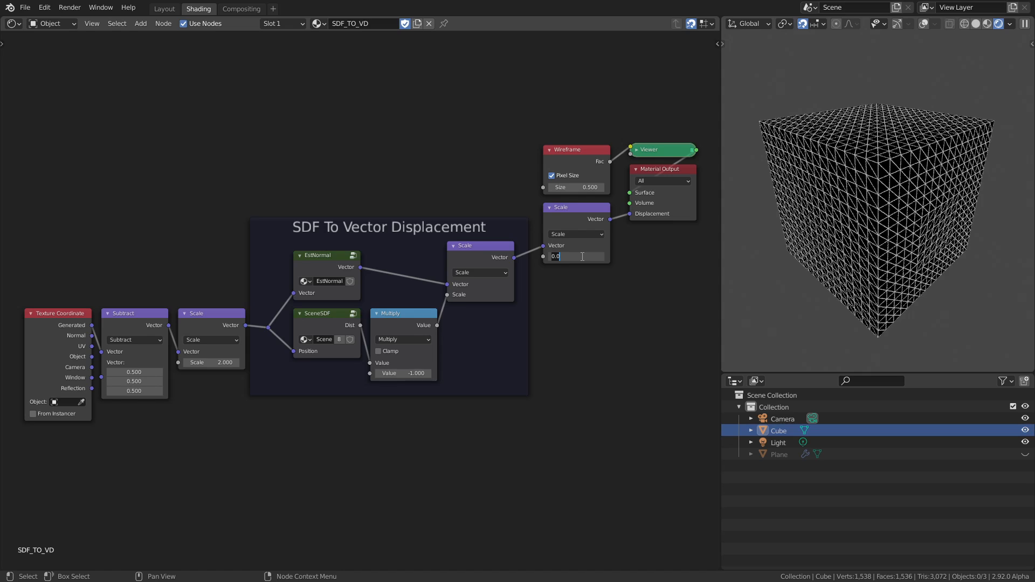
{"action": "type", "text": "1.000"}
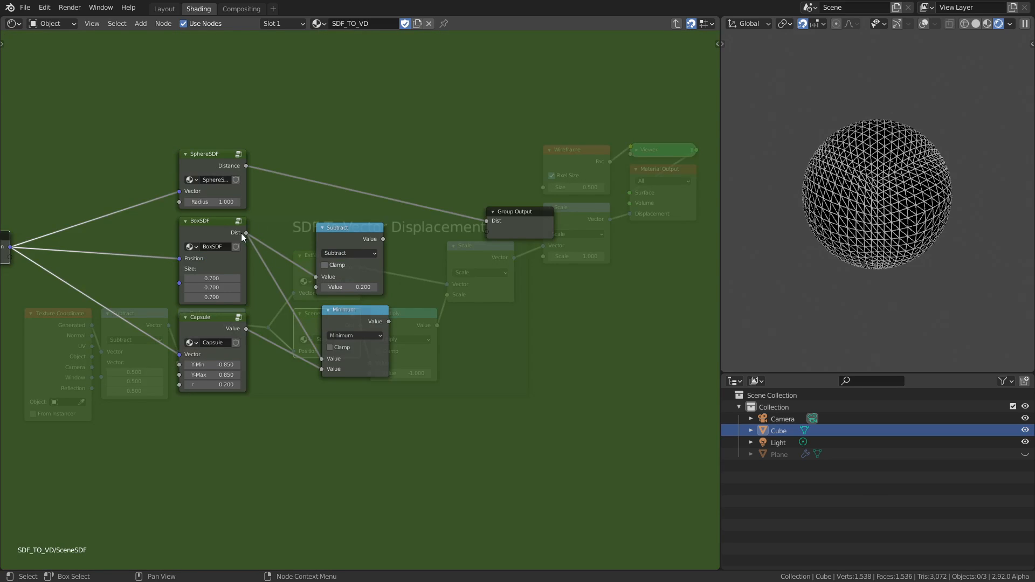
Feed the BoxSDF distance into the Group Output Dist socket
{"action": "left_click_drag", "start_coordinate": [245, 233], "coordinate": [491, 223]}
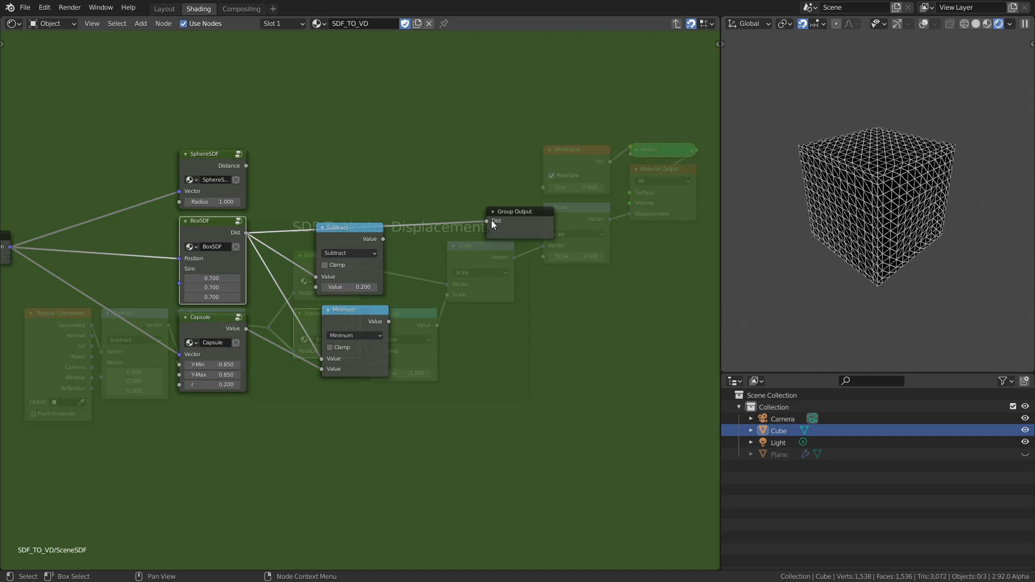
{"action": "mouse_move", "coordinate": [381, 243]}
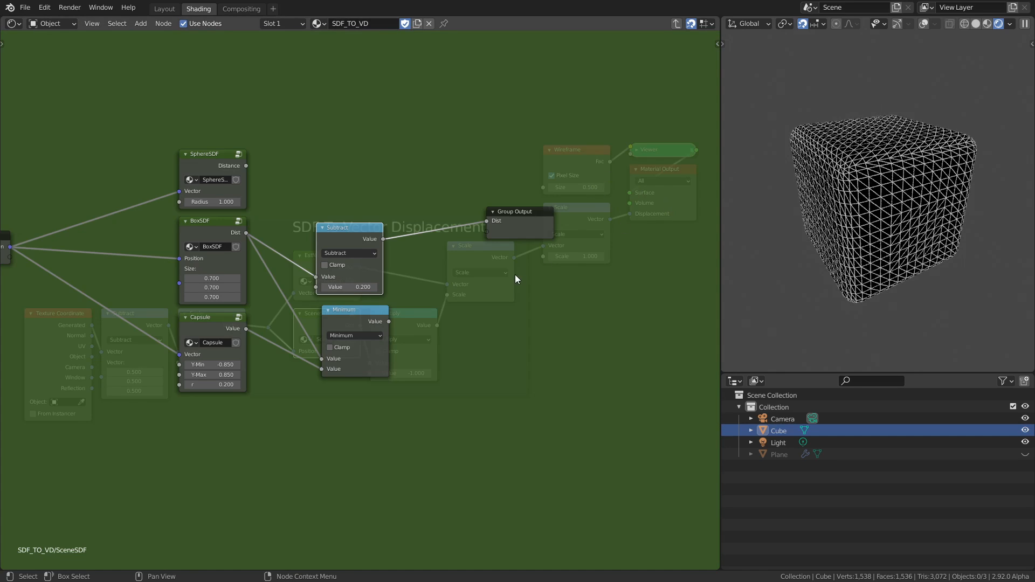
{"action": "mouse_move", "coordinate": [338, 237]}
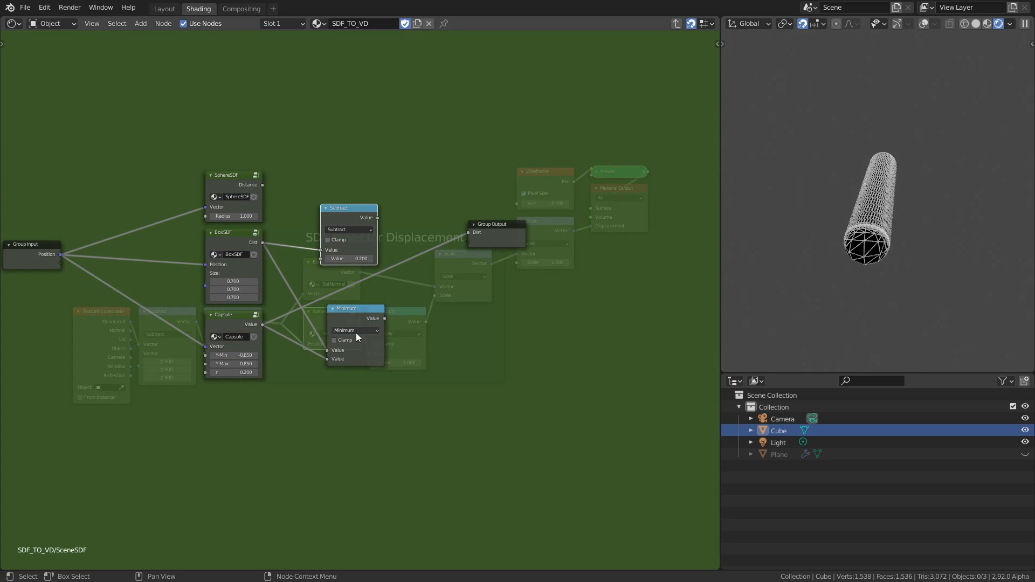
Route the Minimum node's Value into Group Output Dist, merging box and capsule
{"action": "left_click_drag", "start_coordinate": [355, 308], "coordinate": [366, 290]}
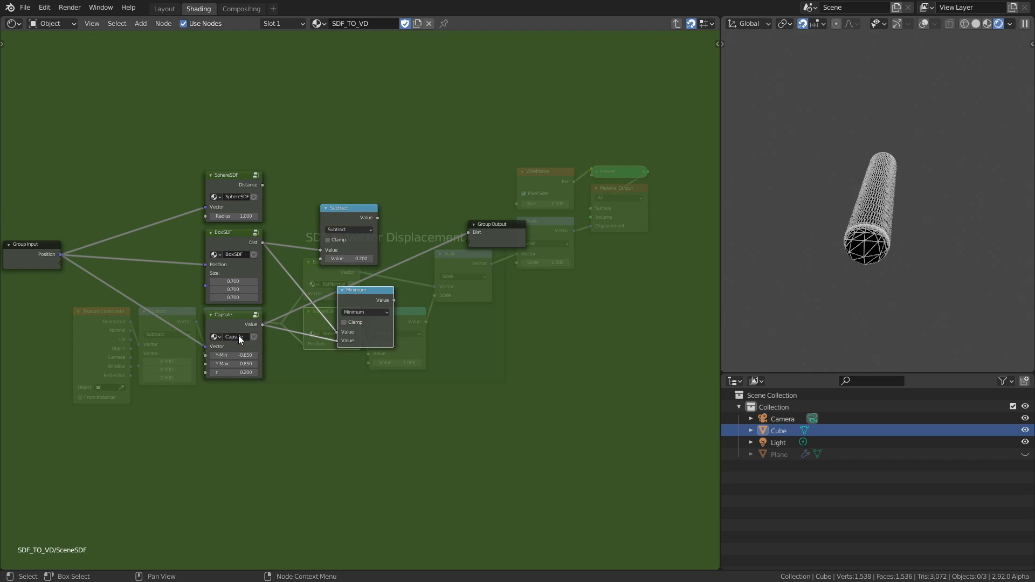
{"action": "left_click_drag", "start_coordinate": [393, 305], "coordinate": [448, 264]}
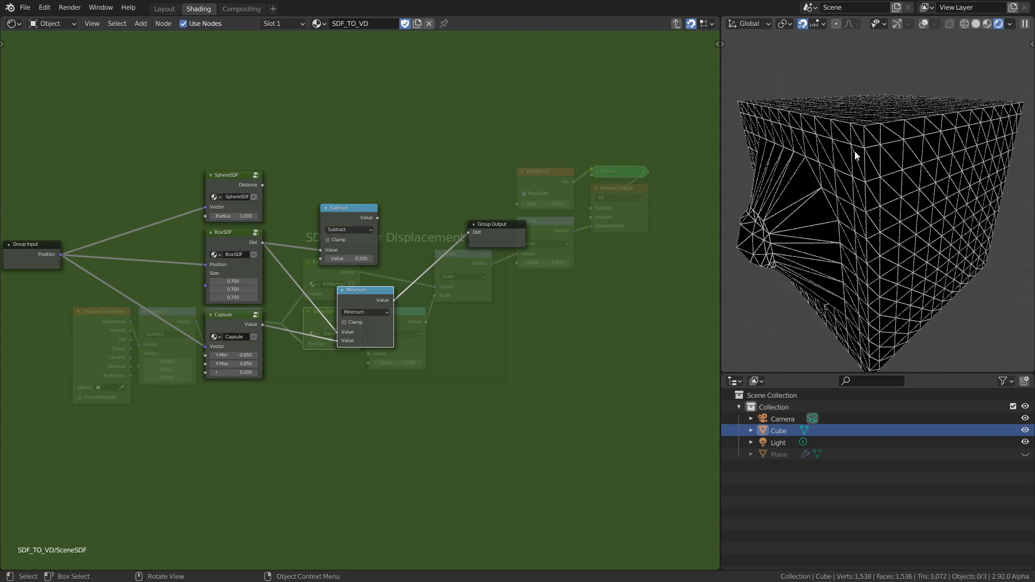
{"action": "mouse_move", "coordinate": [786, 235]}
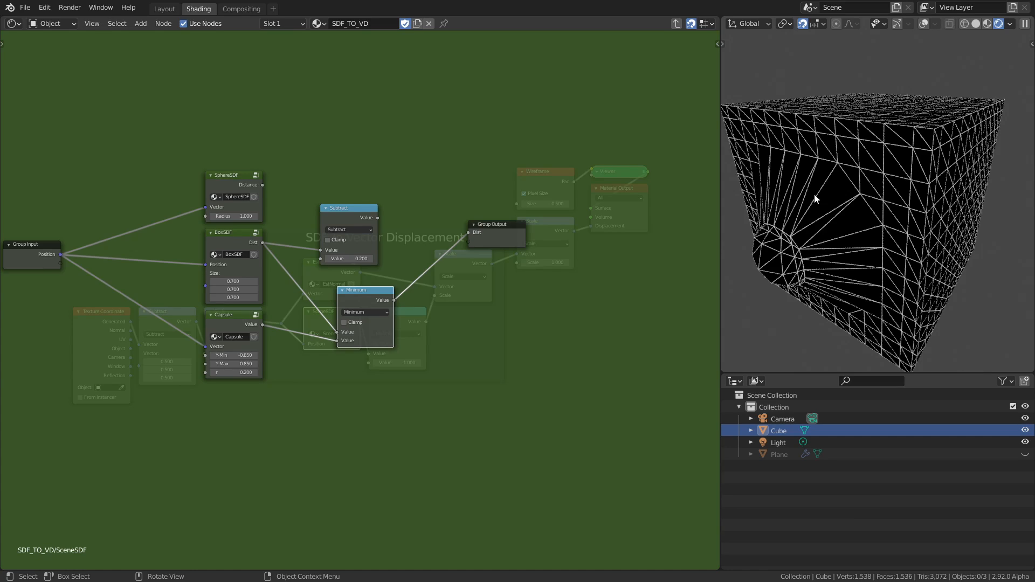
{"action": "mouse_move", "coordinate": [768, 203]}
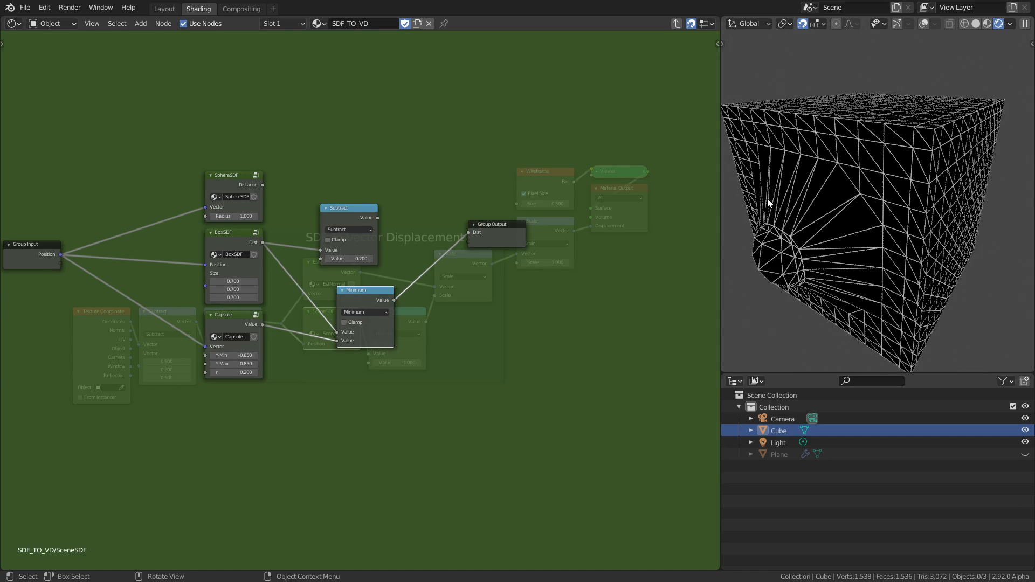
{"action": "mouse_move", "coordinate": [837, 218]}
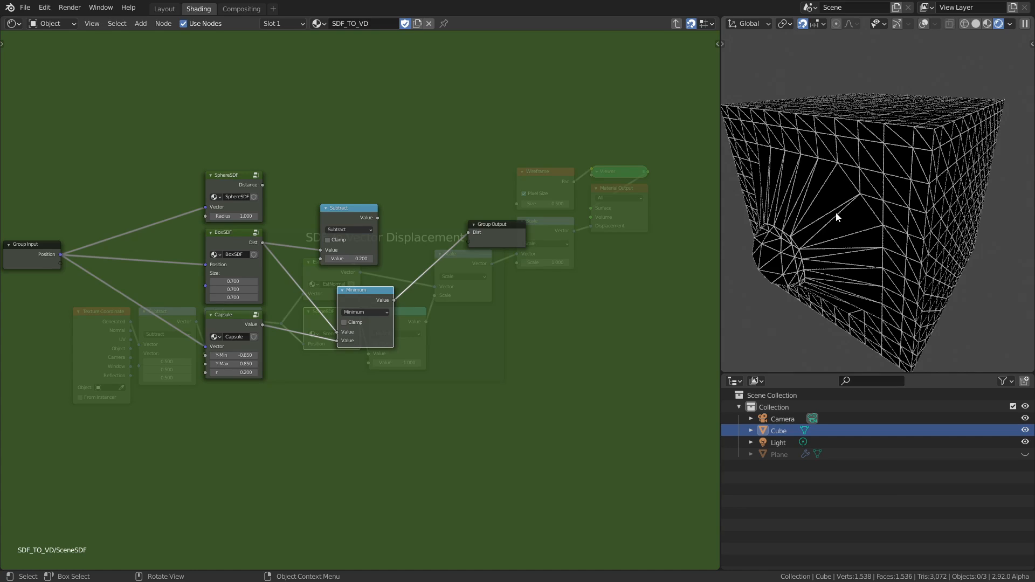
{"action": "mouse_move", "coordinate": [815, 249]}
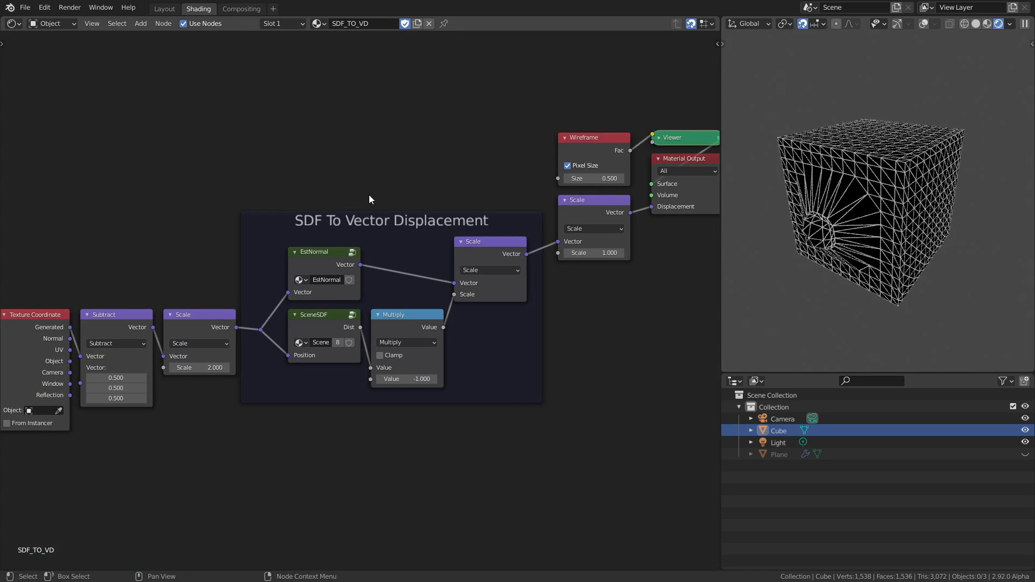
{"action": "mouse_move", "coordinate": [413, 260]}
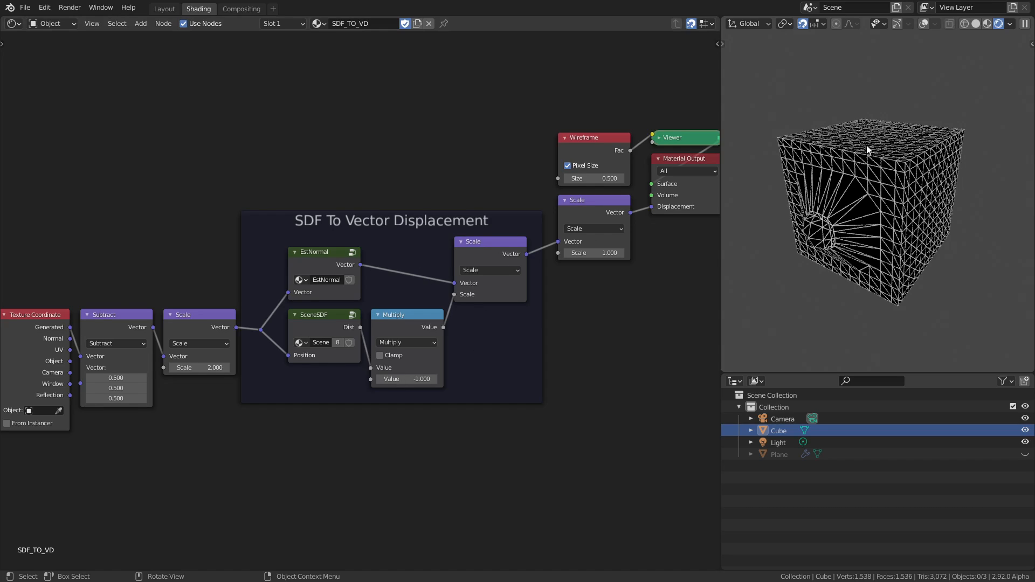
{"action": "mouse_move", "coordinate": [907, 171]}
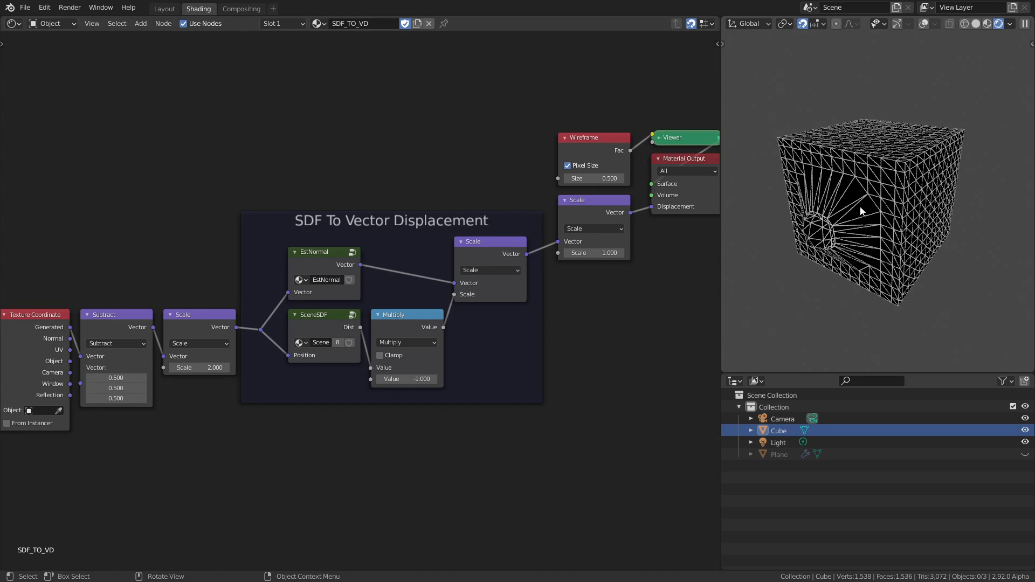
{"action": "mouse_move", "coordinate": [943, 183]}
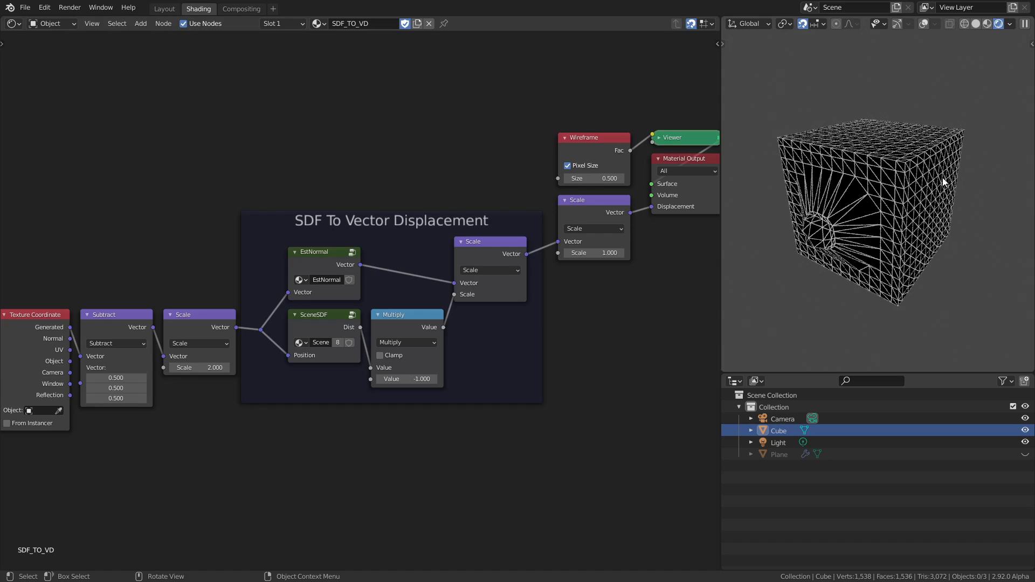
{"action": "mouse_move", "coordinate": [892, 137]}
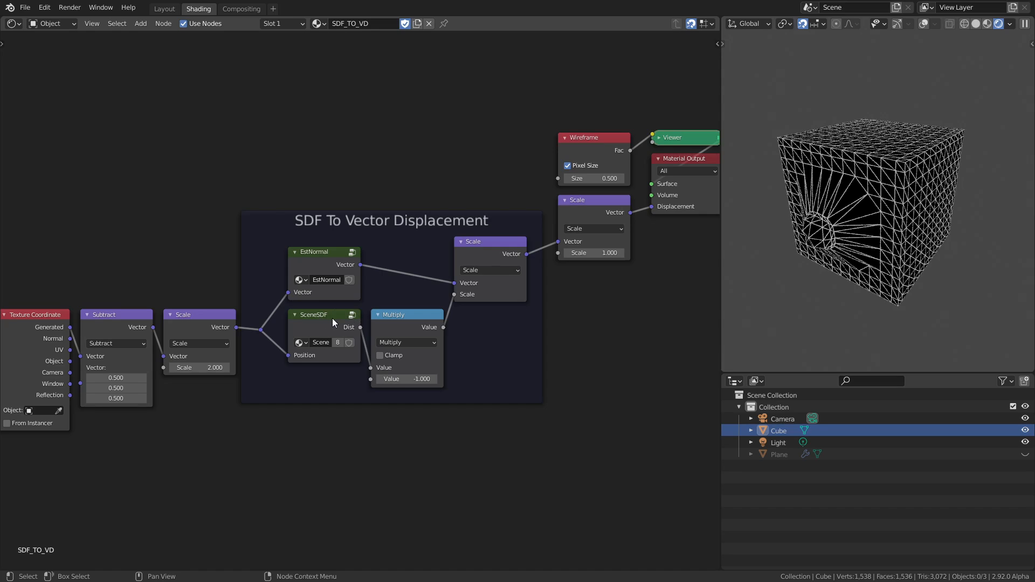
{"action": "mouse_move", "coordinate": [313, 324]}
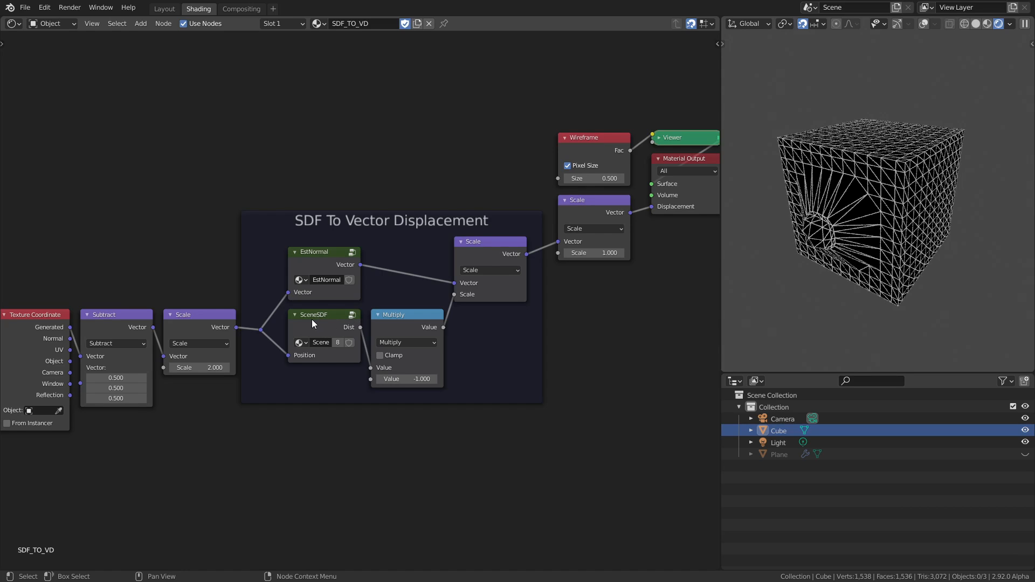
{"action": "left_click_drag", "start_coordinate": [872, 205], "coordinate": [874, 202]}
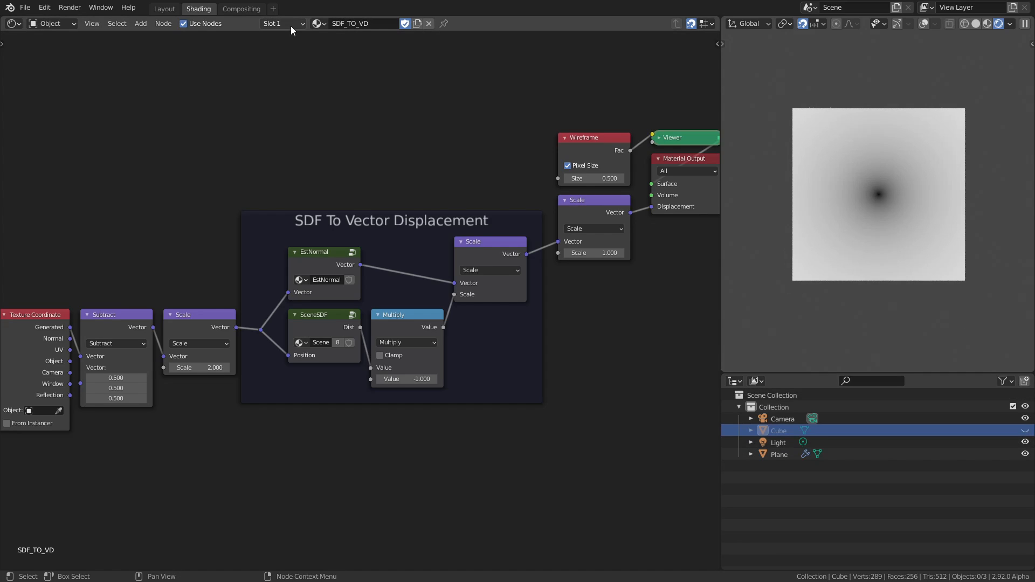
{"action": "mouse_move", "coordinate": [910, 178]}
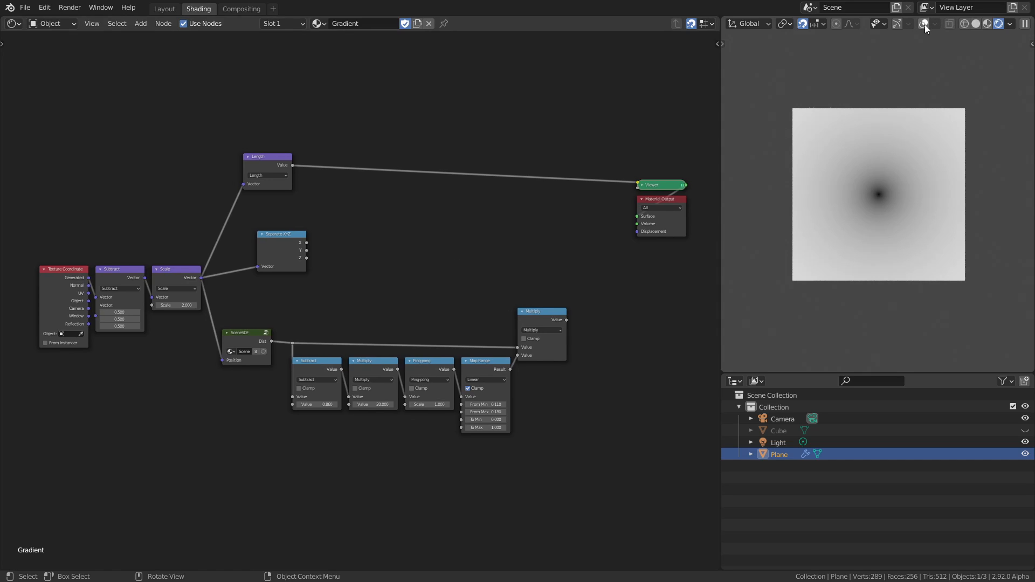
{"action": "mouse_move", "coordinate": [925, 24]}
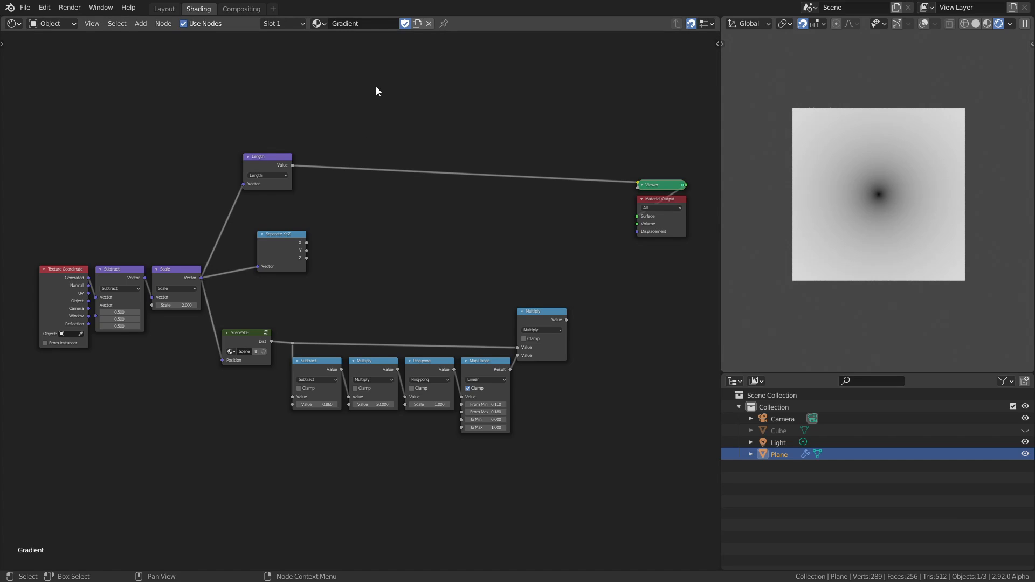
{"action": "mouse_move", "coordinate": [364, 96]}
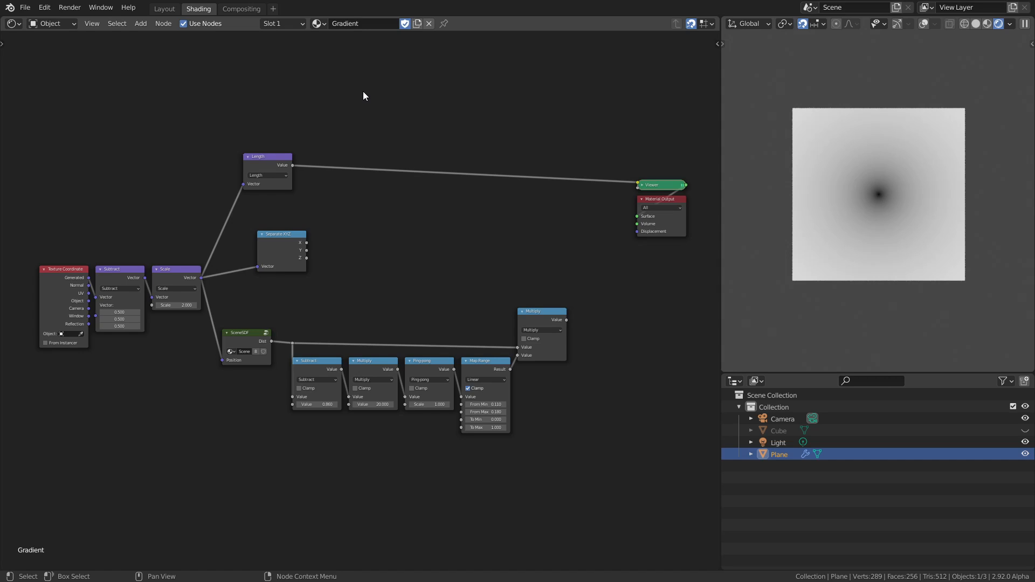
{"action": "mouse_move", "coordinate": [380, 111]}
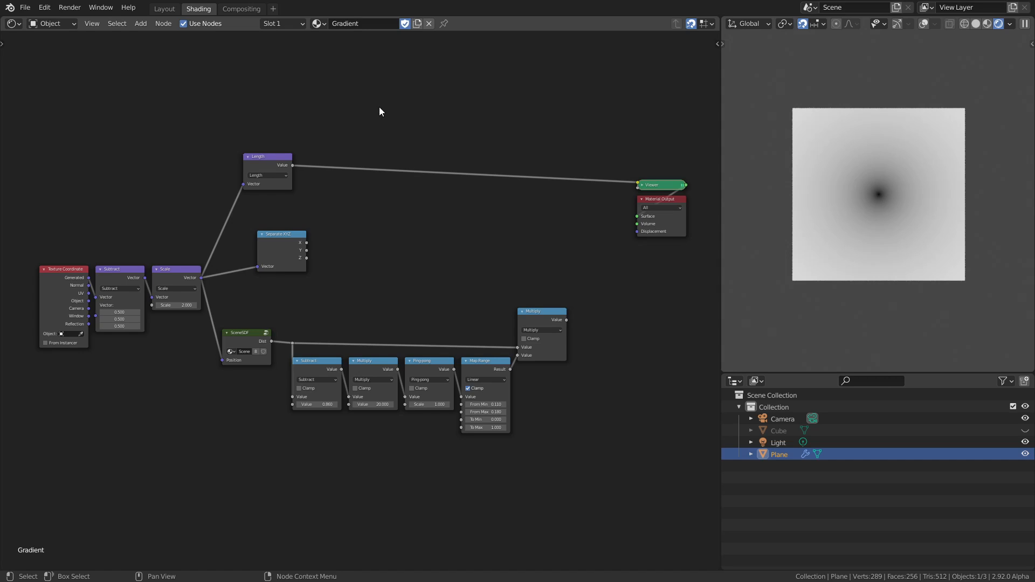
{"action": "mouse_move", "coordinate": [436, 143]}
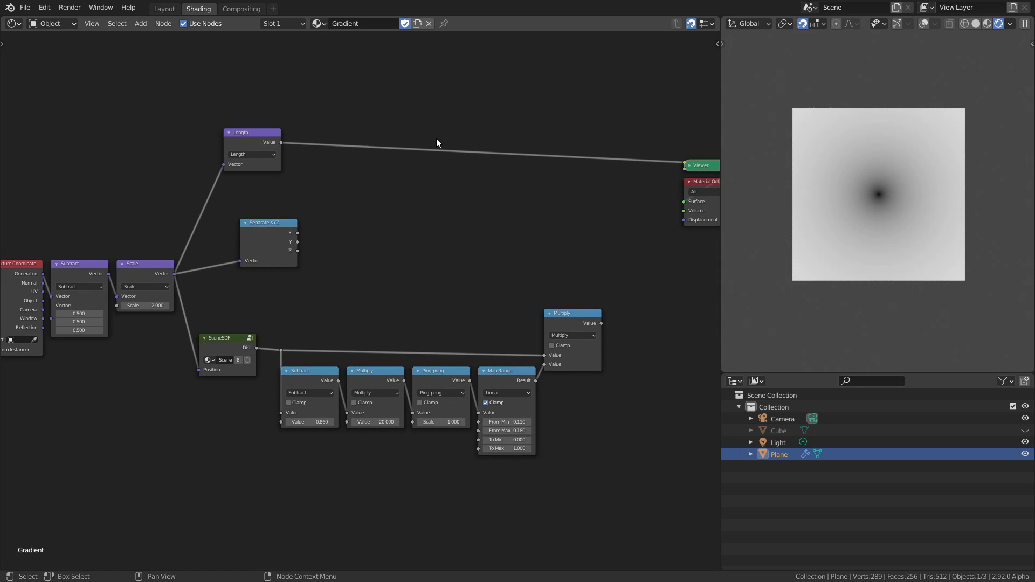
{"action": "mouse_move", "coordinate": [517, 136]}
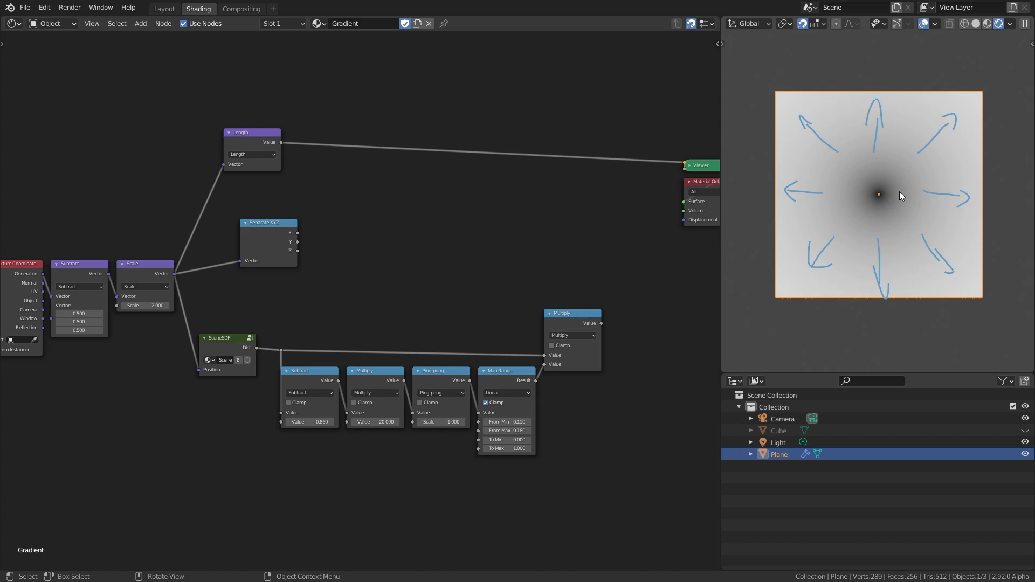
{"action": "mouse_move", "coordinate": [855, 213]}
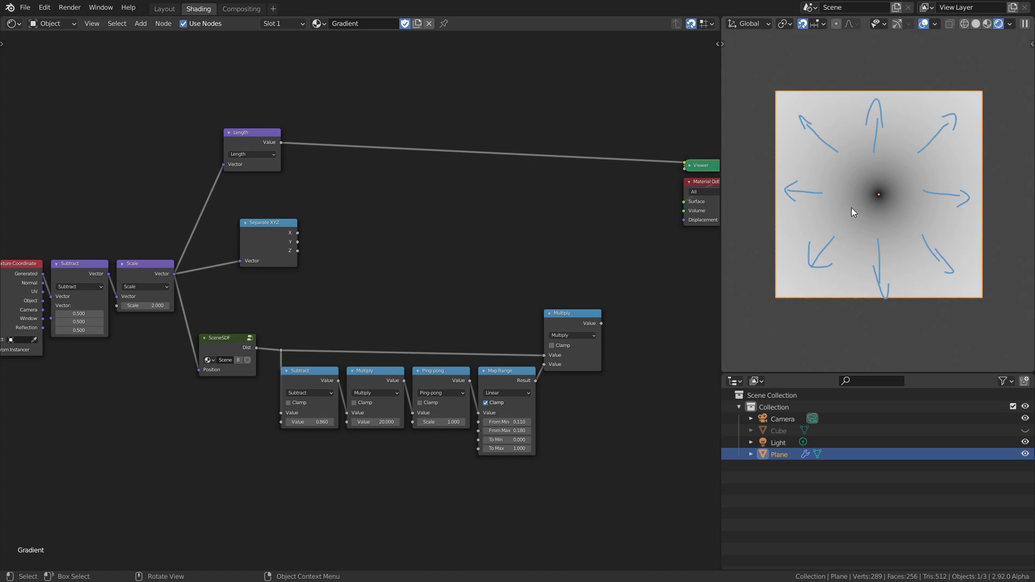
{"action": "mouse_move", "coordinate": [830, 198]}
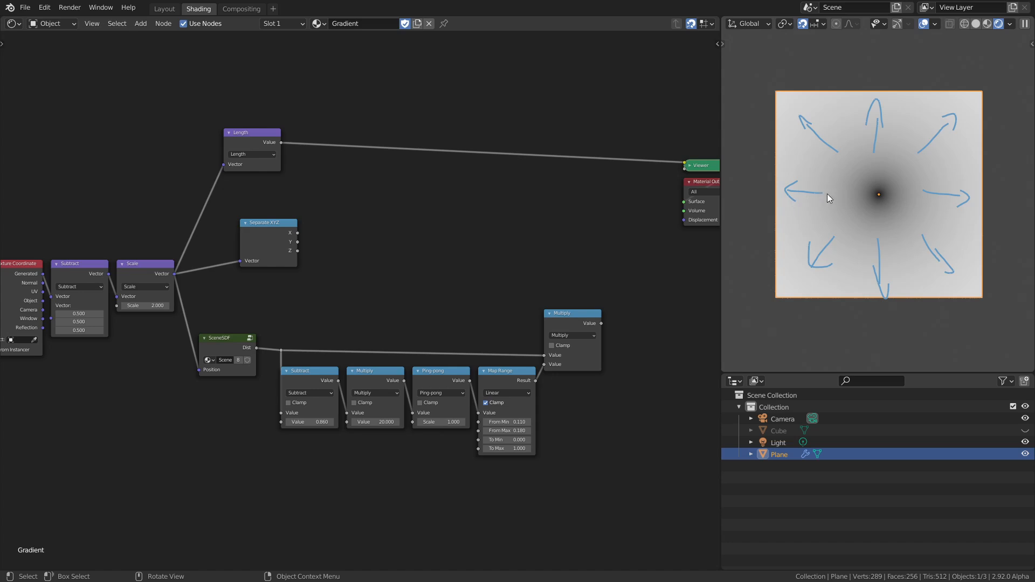
{"action": "mouse_move", "coordinate": [915, 194]}
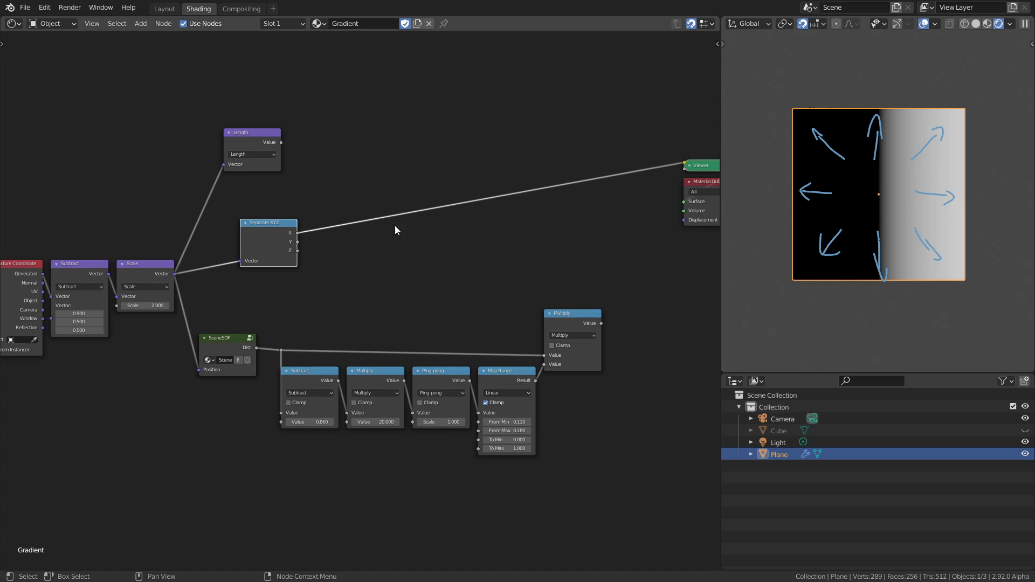
{"action": "mouse_move", "coordinate": [884, 201]}
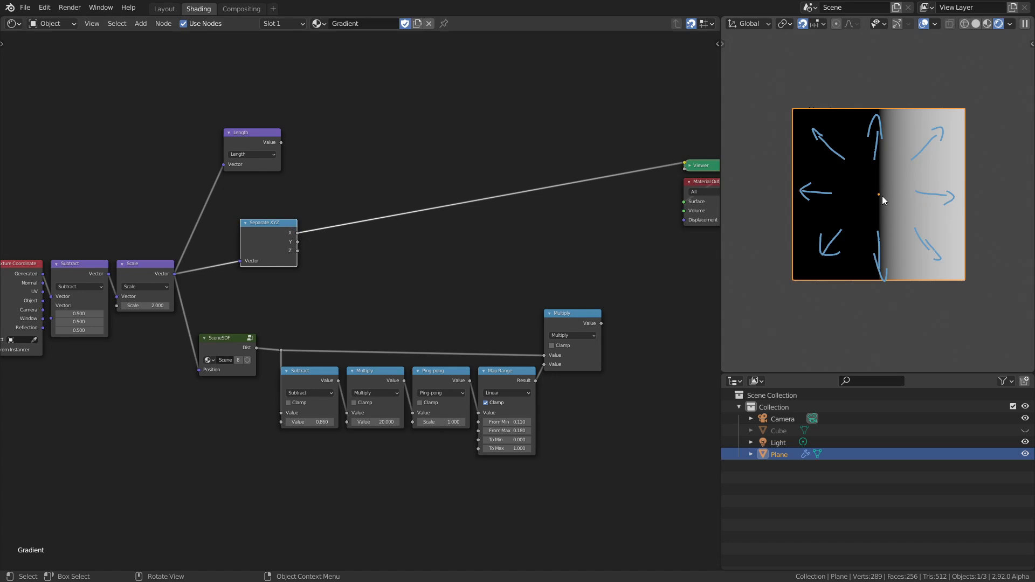
{"action": "mouse_move", "coordinate": [942, 188]}
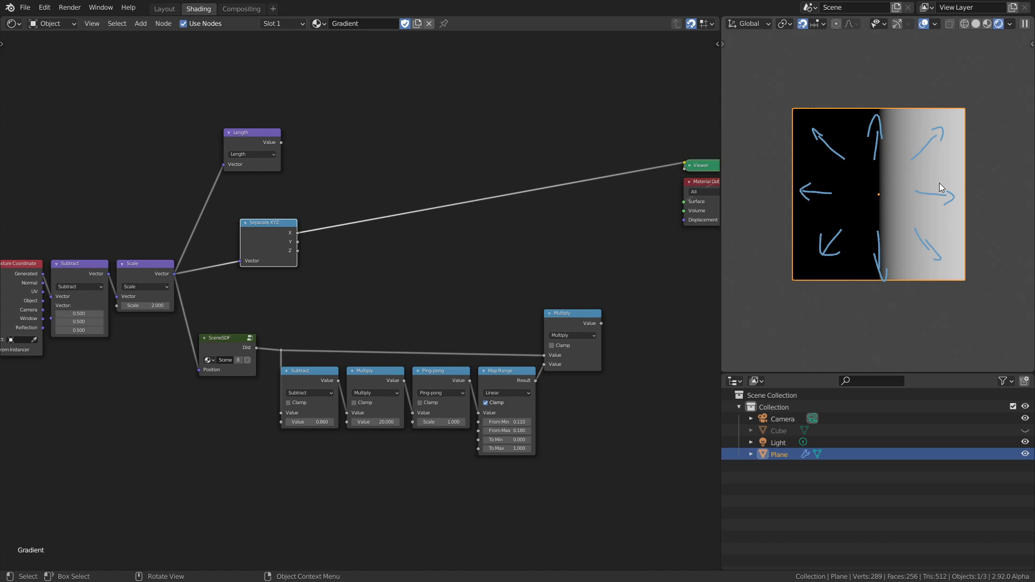
{"action": "mouse_move", "coordinate": [963, 196]}
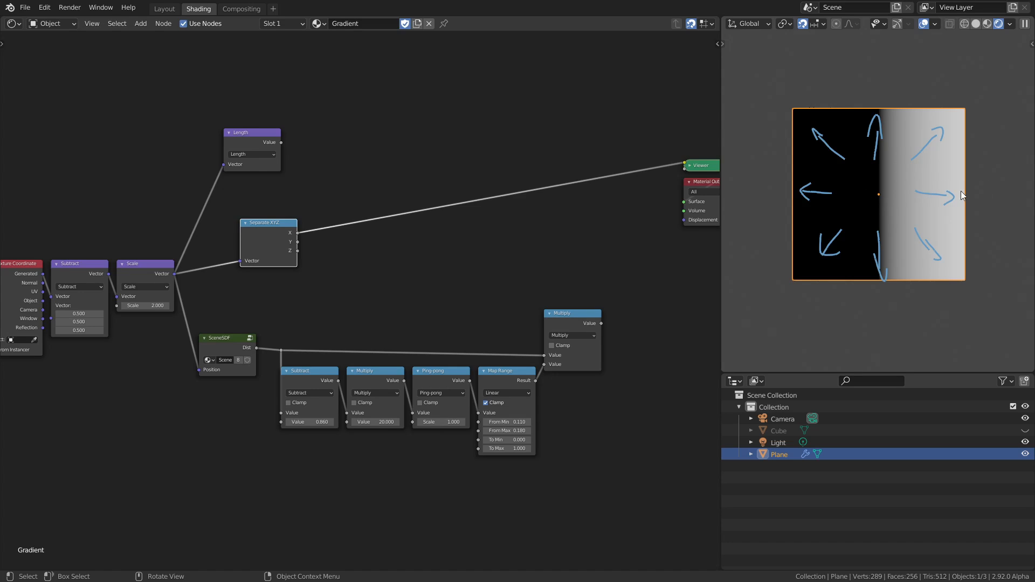
{"action": "mouse_move", "coordinate": [952, 186]}
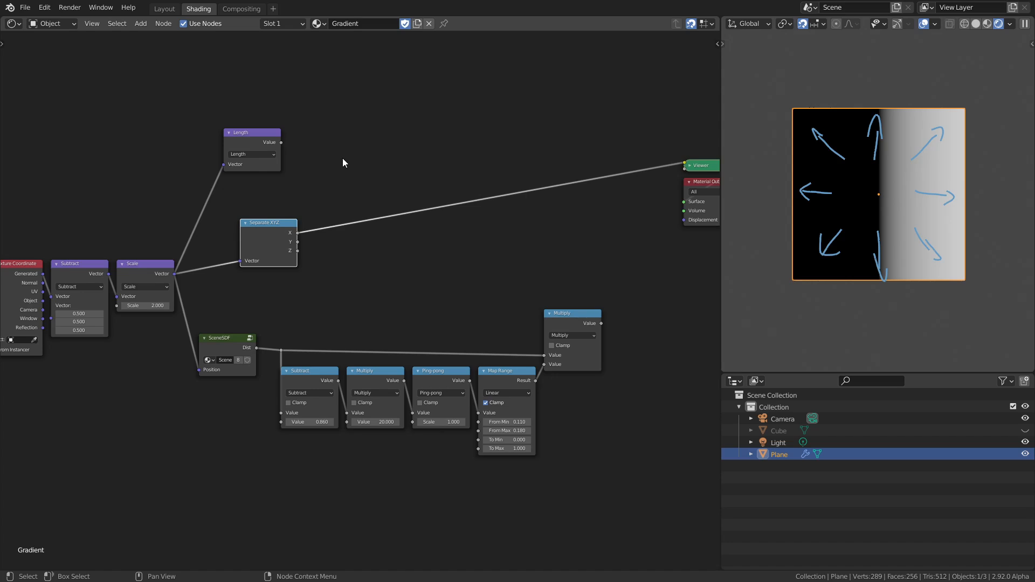
{"action": "mouse_move", "coordinate": [479, 282]}
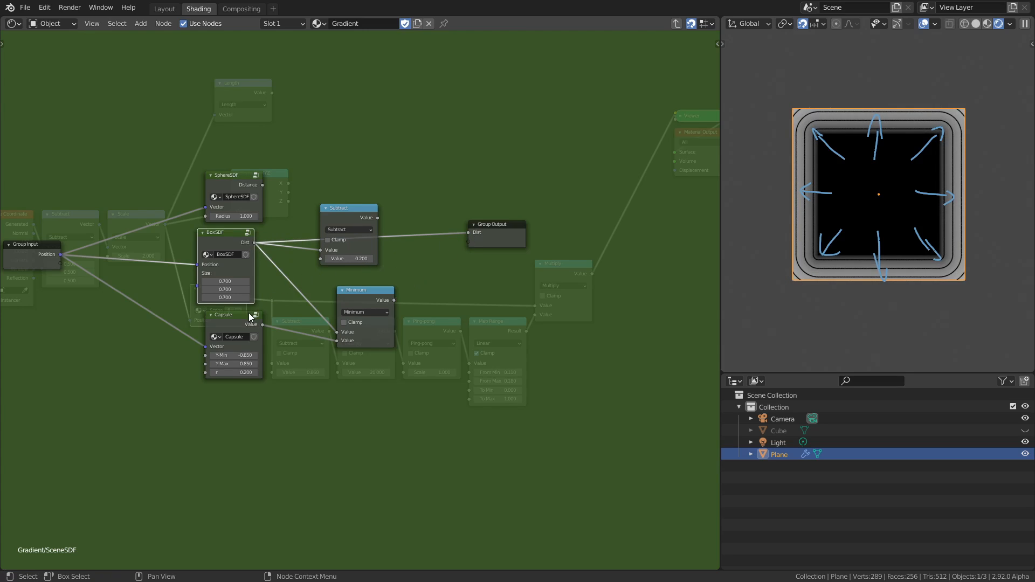
Set the BoxSDF node's Size to 0.200
{"action": "double_click", "coordinate": [224, 281]}
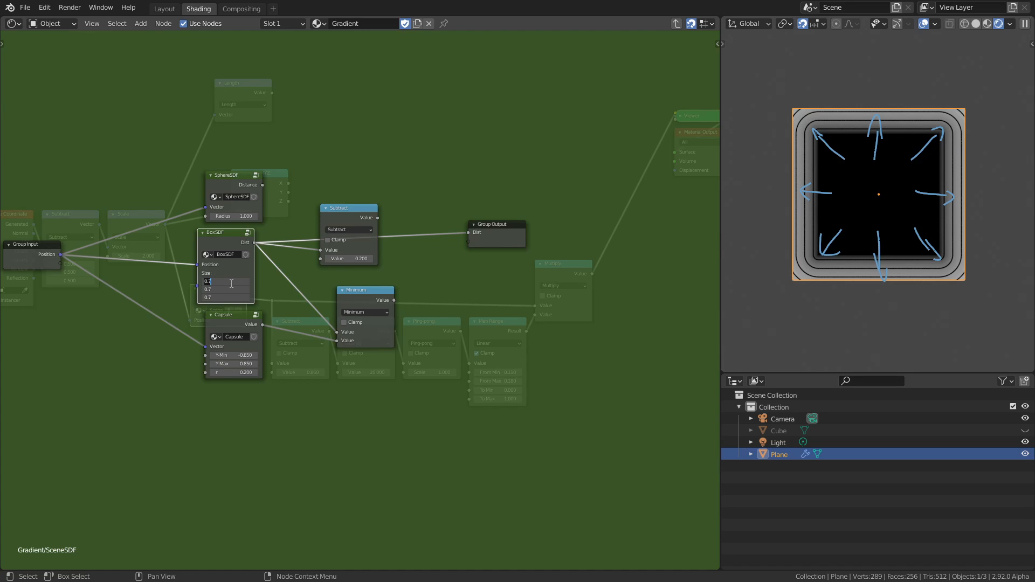
{"action": "type", "text": "0.200"}
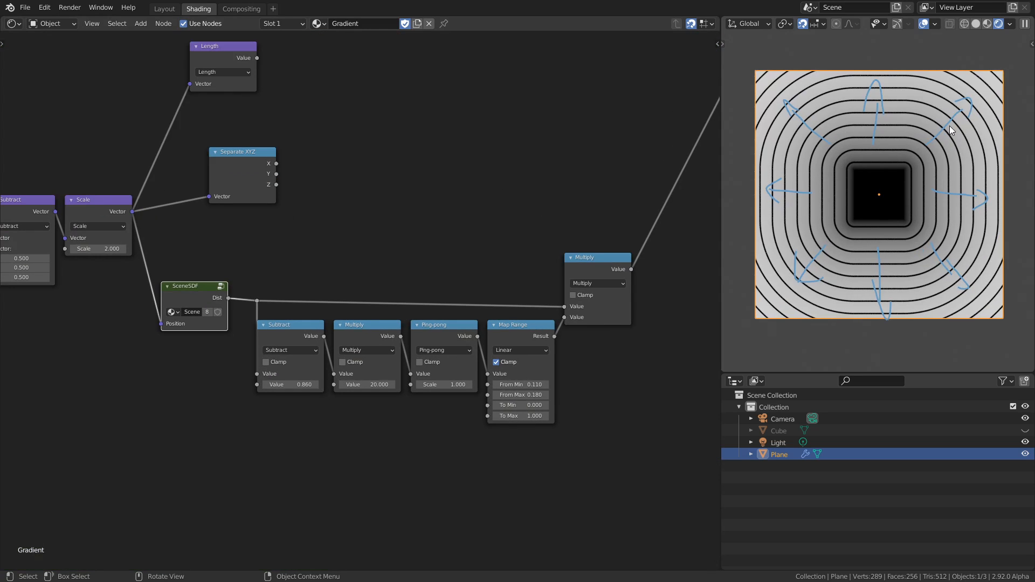
{"action": "mouse_move", "coordinate": [914, 129]}
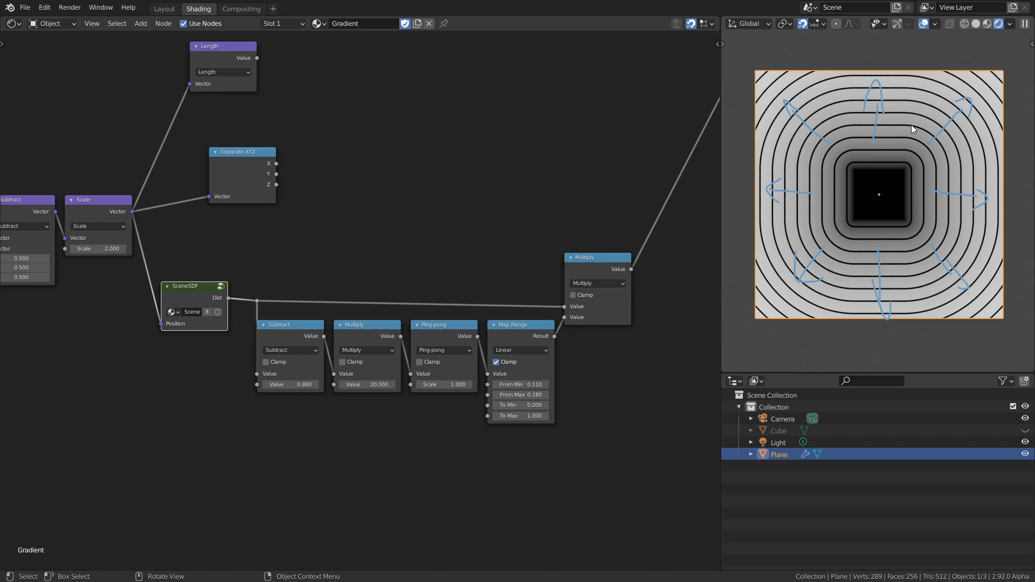
{"action": "mouse_move", "coordinate": [920, 136]}
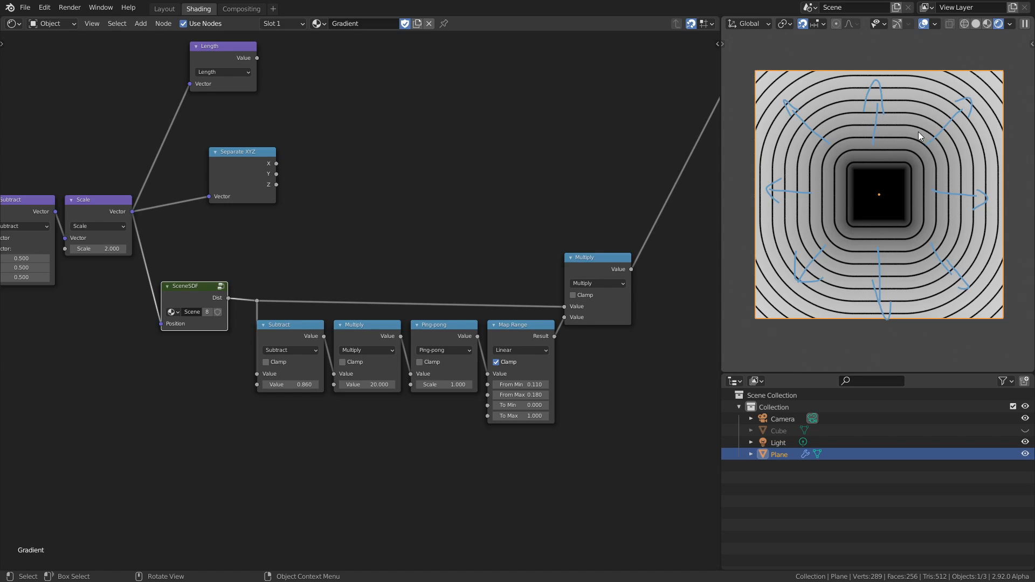
{"action": "mouse_move", "coordinate": [888, 178]}
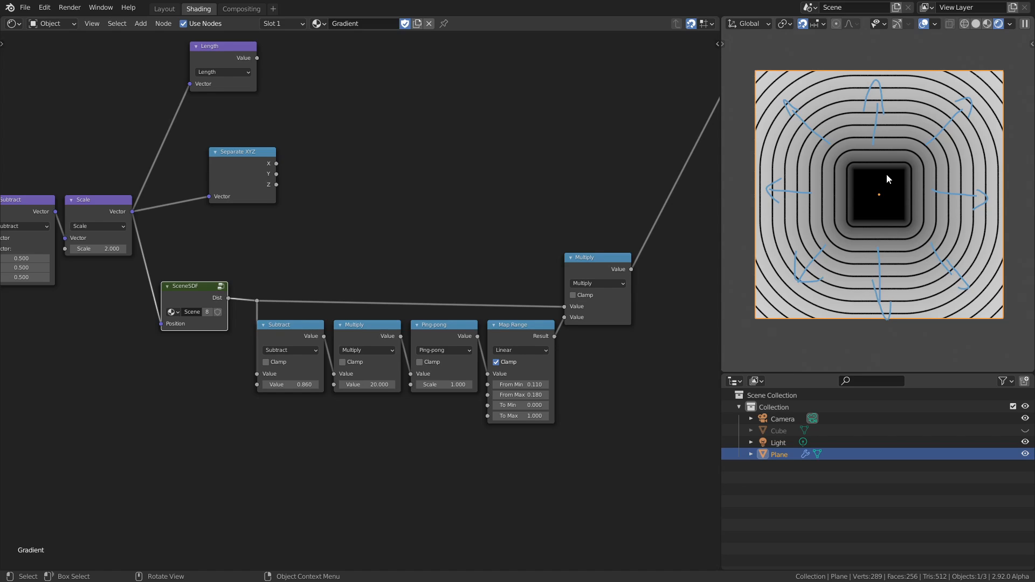
{"action": "mouse_move", "coordinate": [867, 154]}
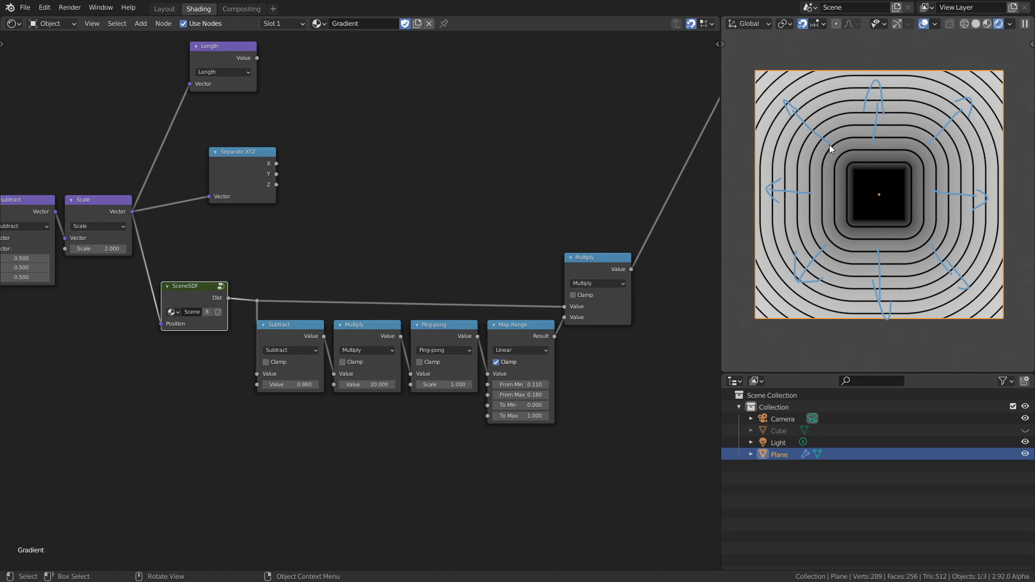
{"action": "mouse_move", "coordinate": [201, 286]}
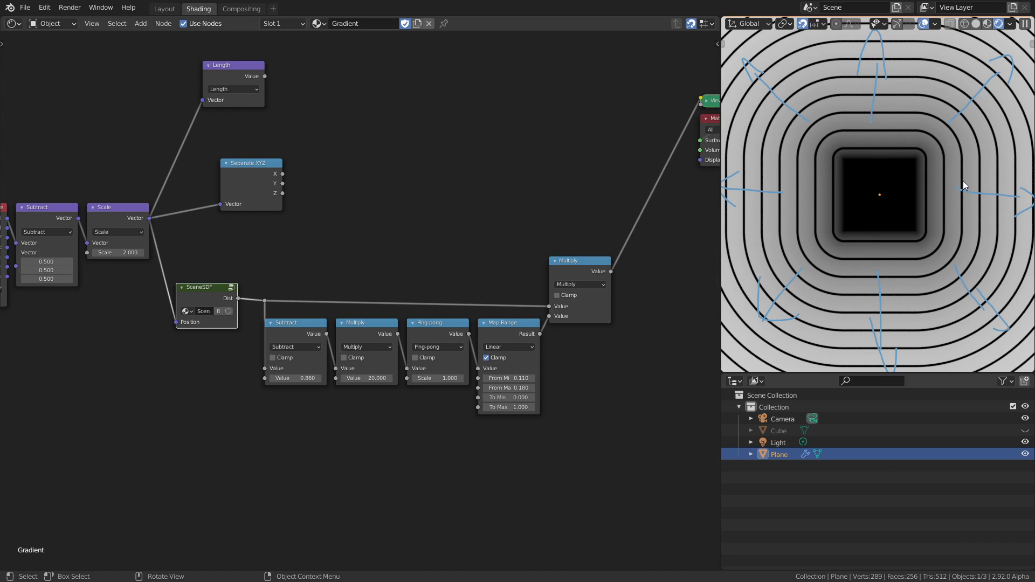
{"action": "mouse_move", "coordinate": [964, 171]}
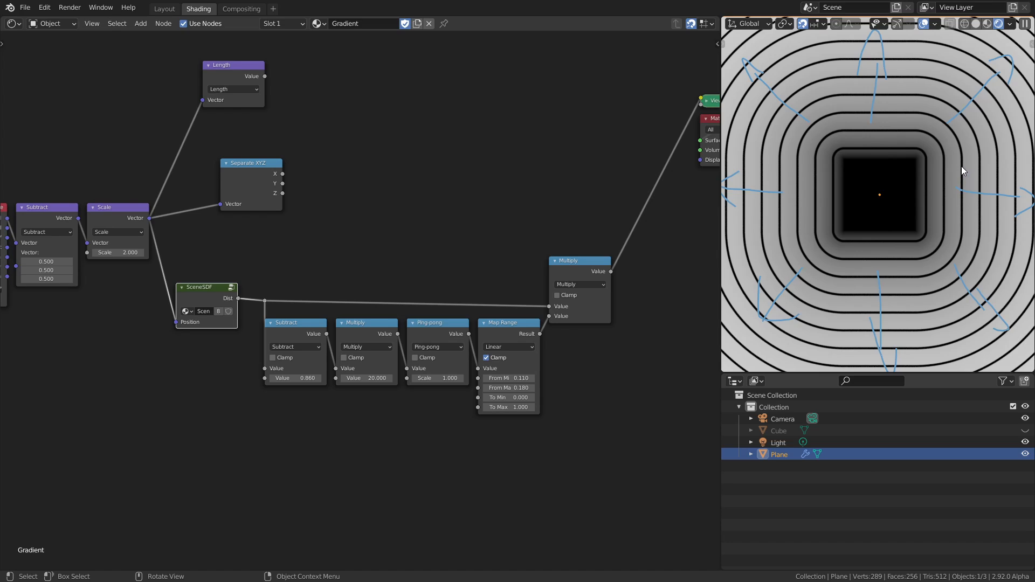
{"action": "mouse_move", "coordinate": [964, 202]}
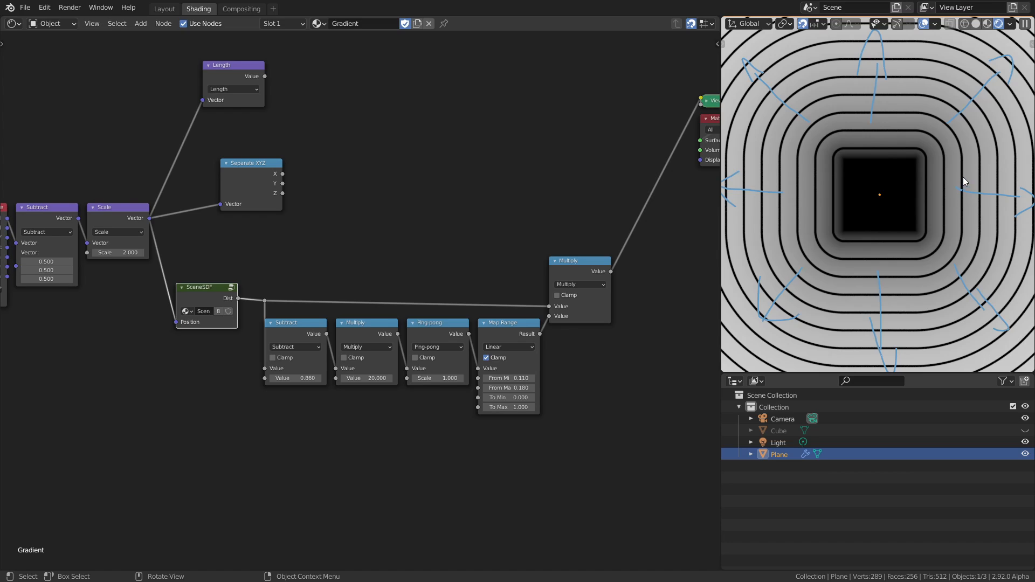
{"action": "mouse_move", "coordinate": [964, 195]}
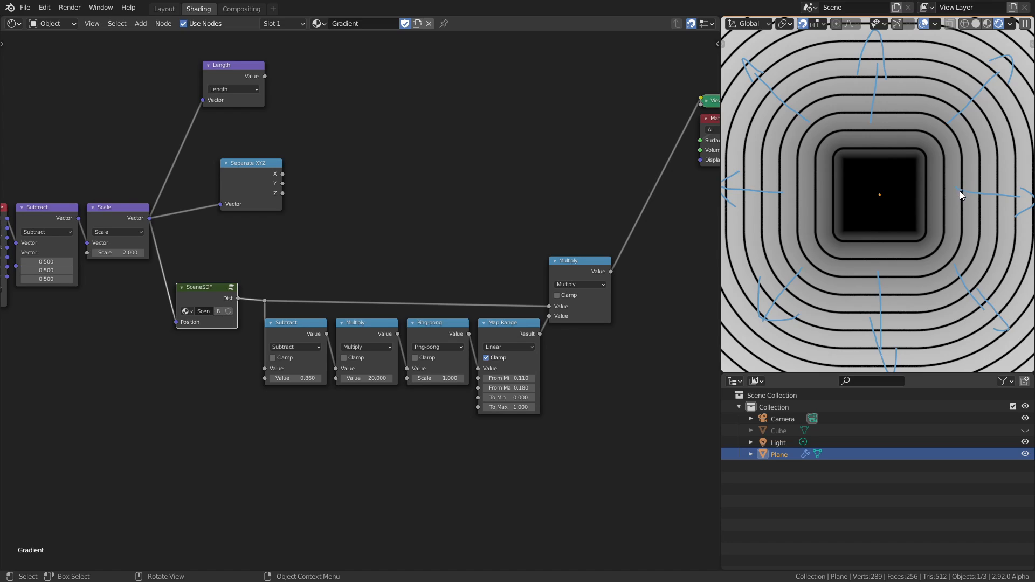
{"action": "mouse_move", "coordinate": [968, 196]}
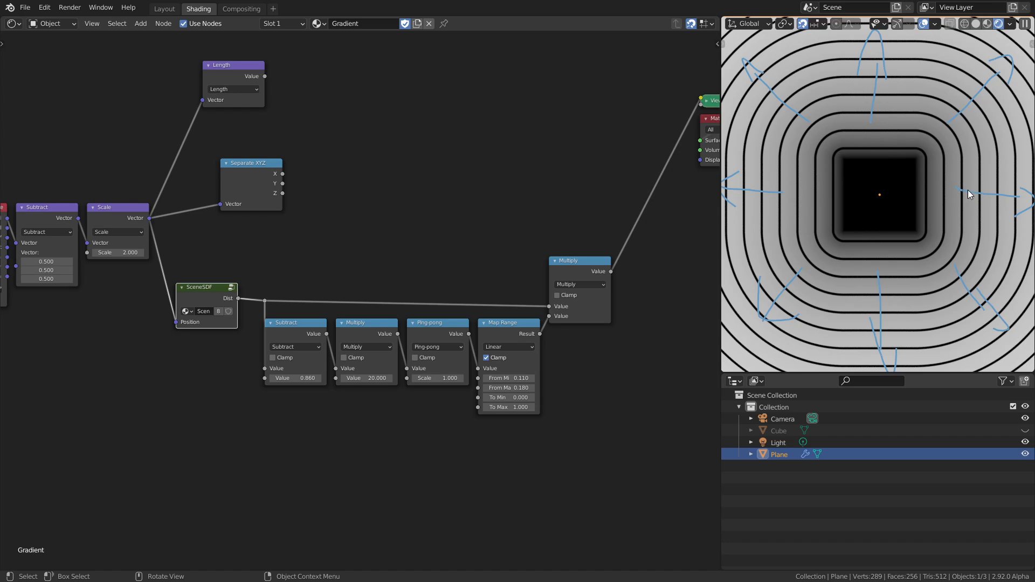
{"action": "mouse_move", "coordinate": [966, 191]}
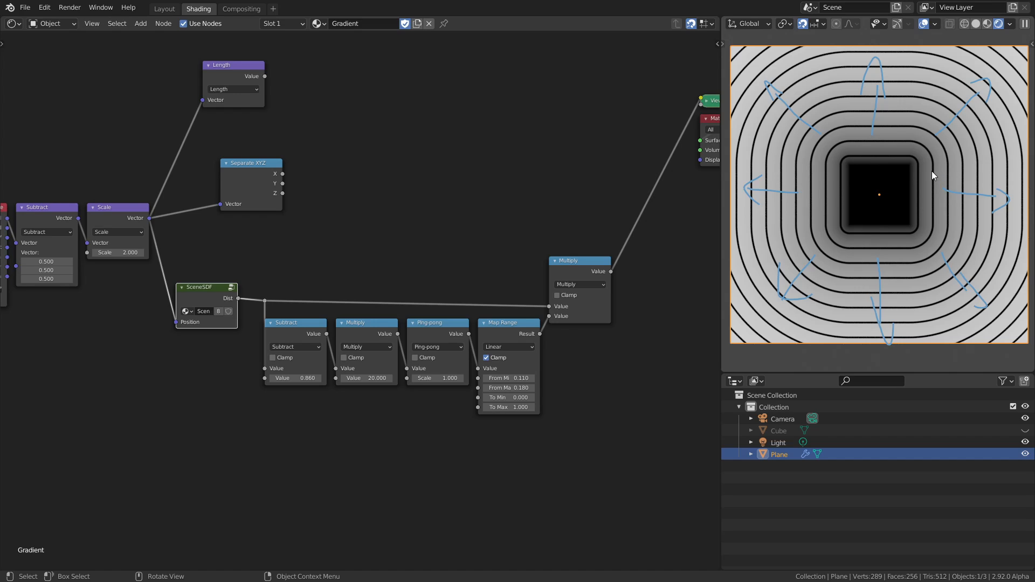
{"action": "mouse_move", "coordinate": [931, 161]}
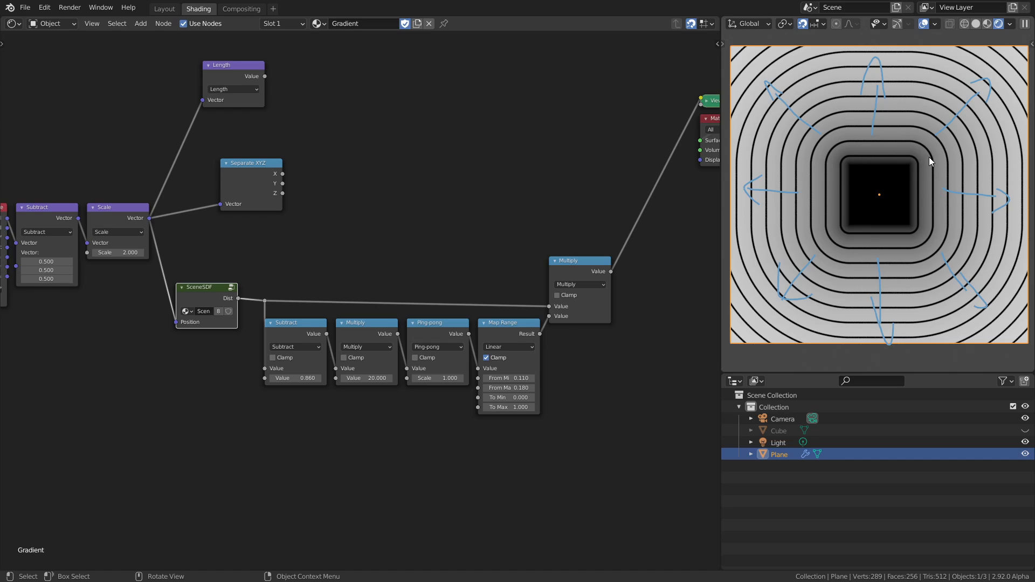
{"action": "mouse_move", "coordinate": [930, 196]}
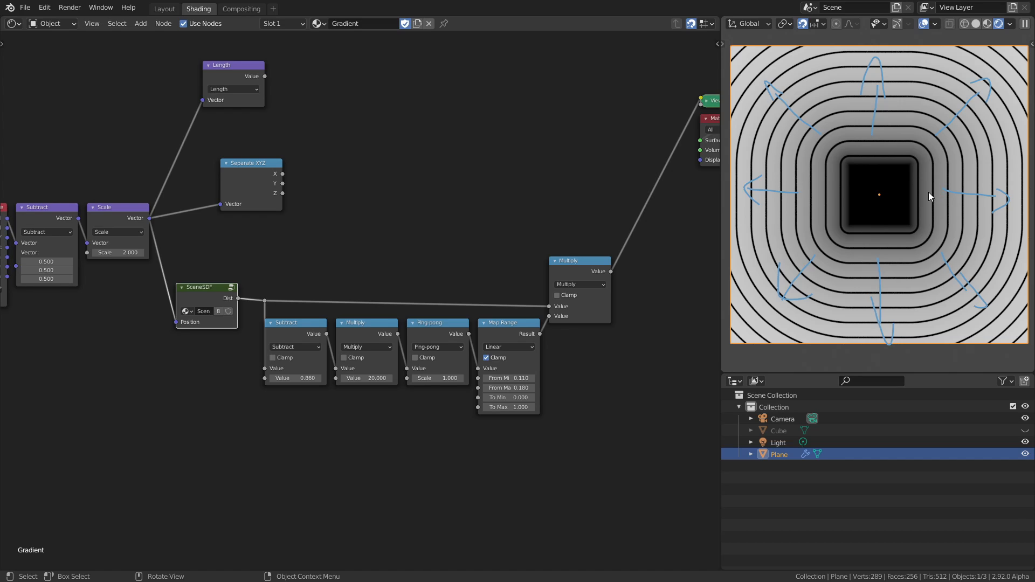
{"action": "mouse_move", "coordinate": [919, 214]}
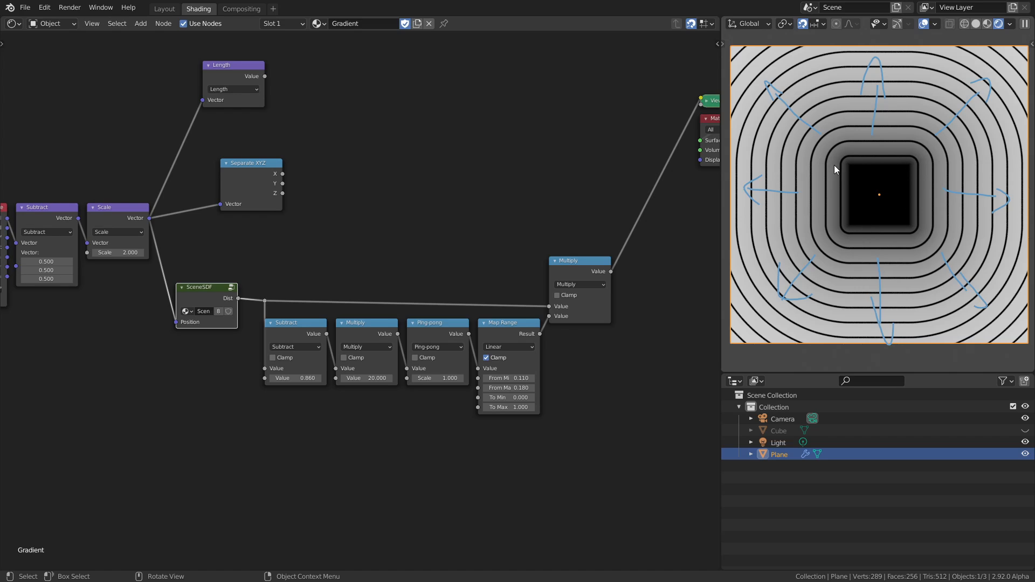
{"action": "mouse_move", "coordinate": [942, 189]}
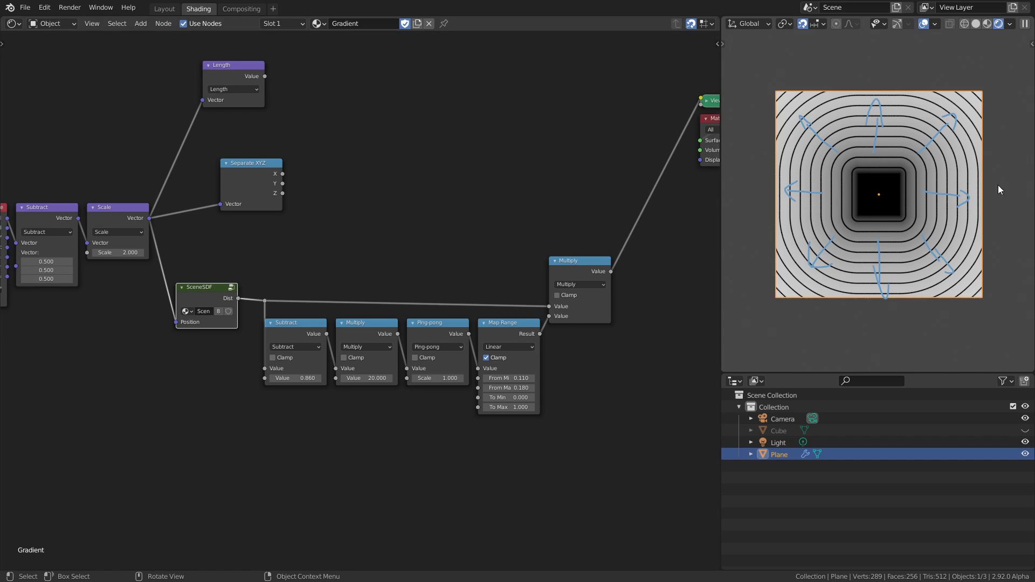
{"action": "mouse_move", "coordinate": [907, 193]}
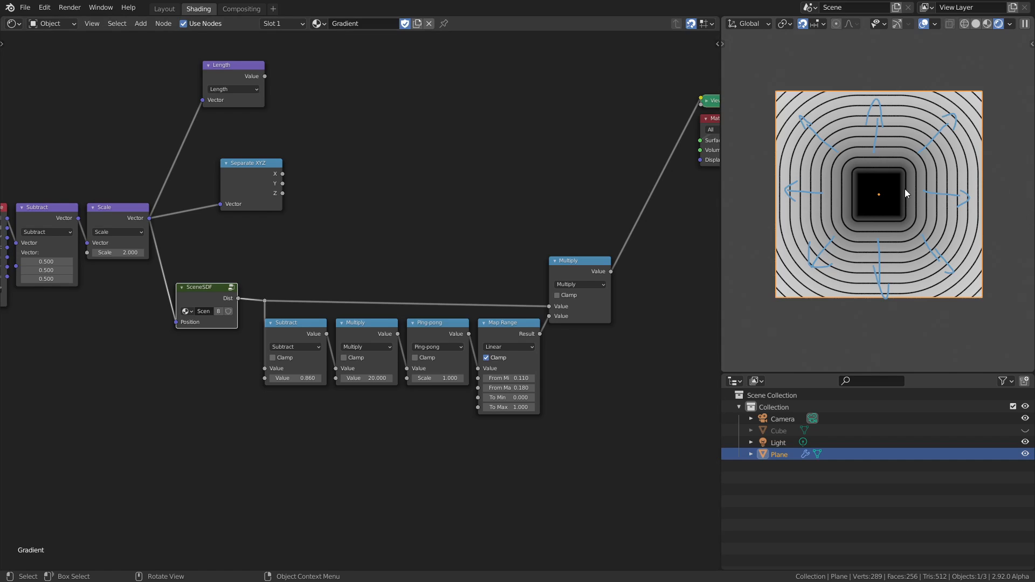
{"action": "mouse_move", "coordinate": [935, 193]}
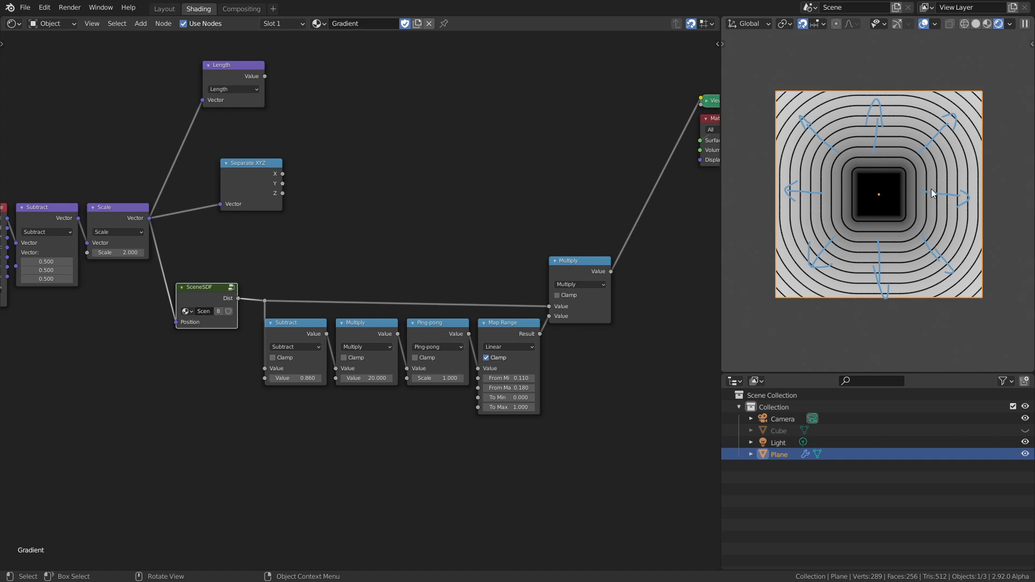
{"action": "mouse_move", "coordinate": [935, 194]}
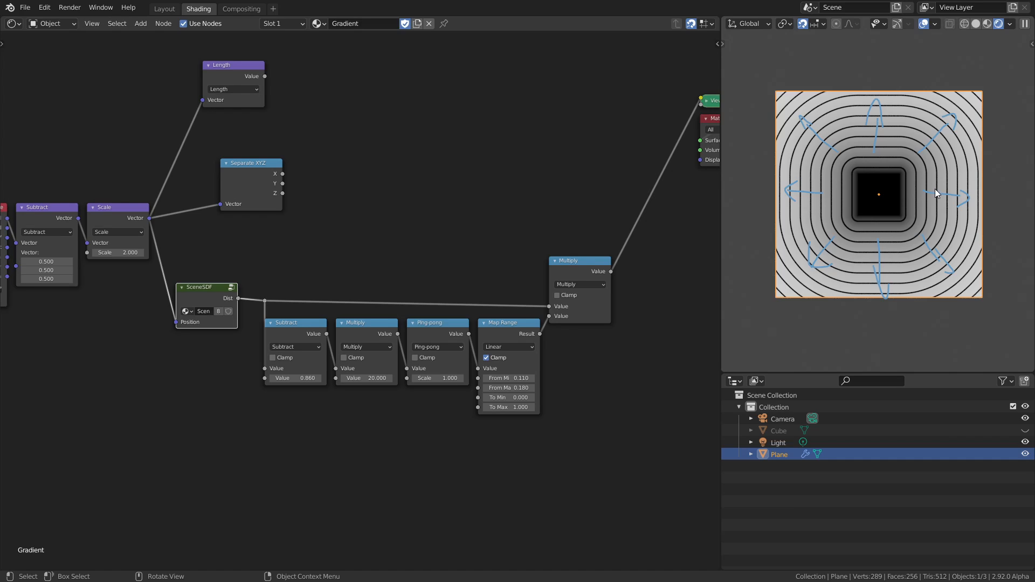
{"action": "mouse_move", "coordinate": [907, 191]}
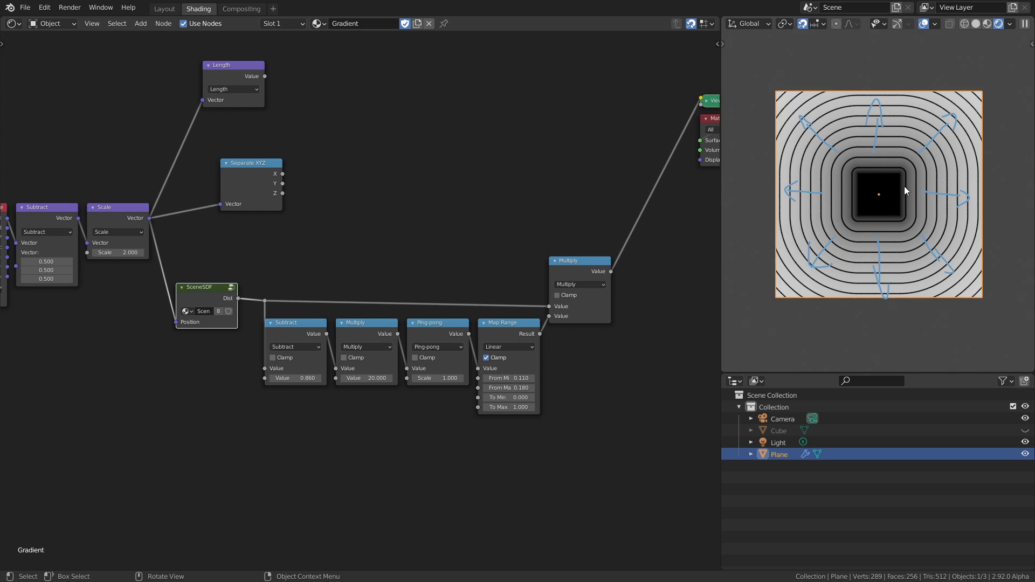
{"action": "mouse_move", "coordinate": [934, 202]}
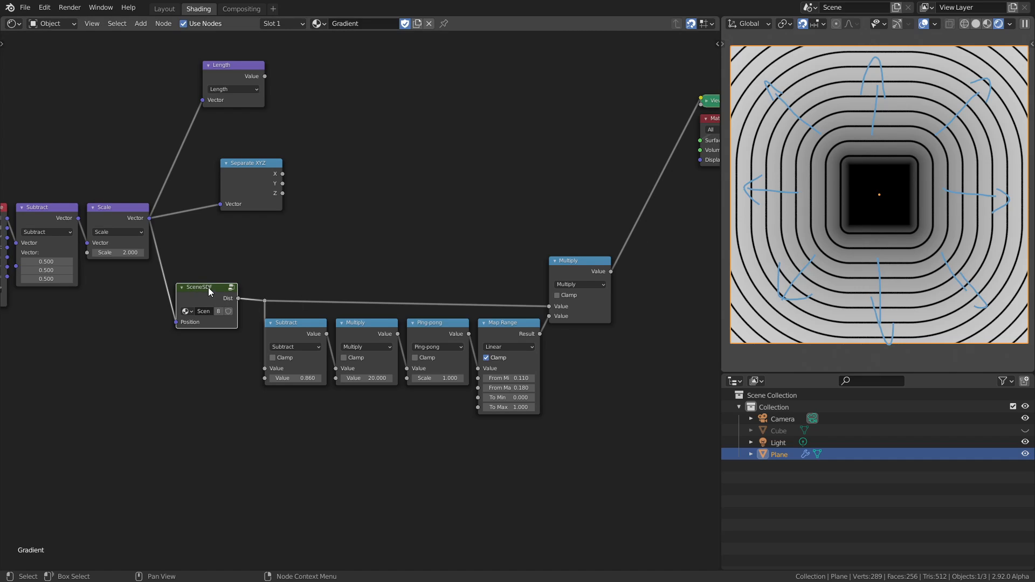
{"action": "mouse_move", "coordinate": [212, 296]}
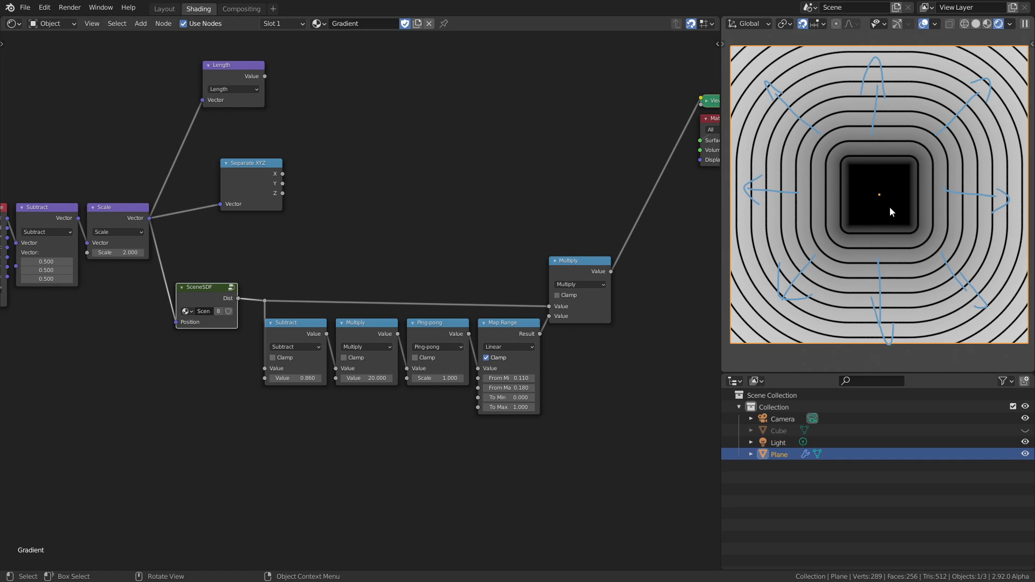
{"action": "mouse_move", "coordinate": [931, 193]}
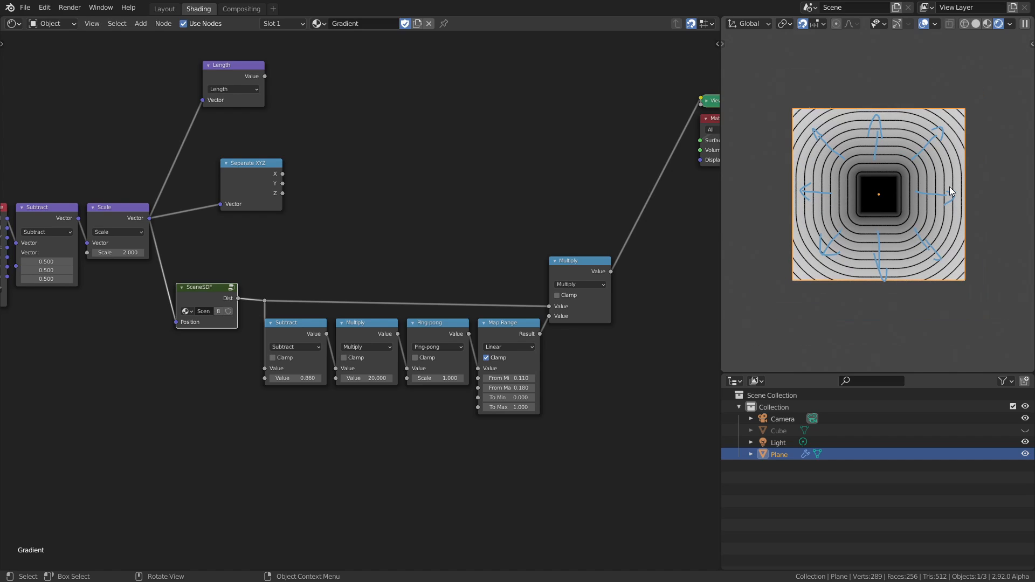
{"action": "mouse_move", "coordinate": [934, 193]}
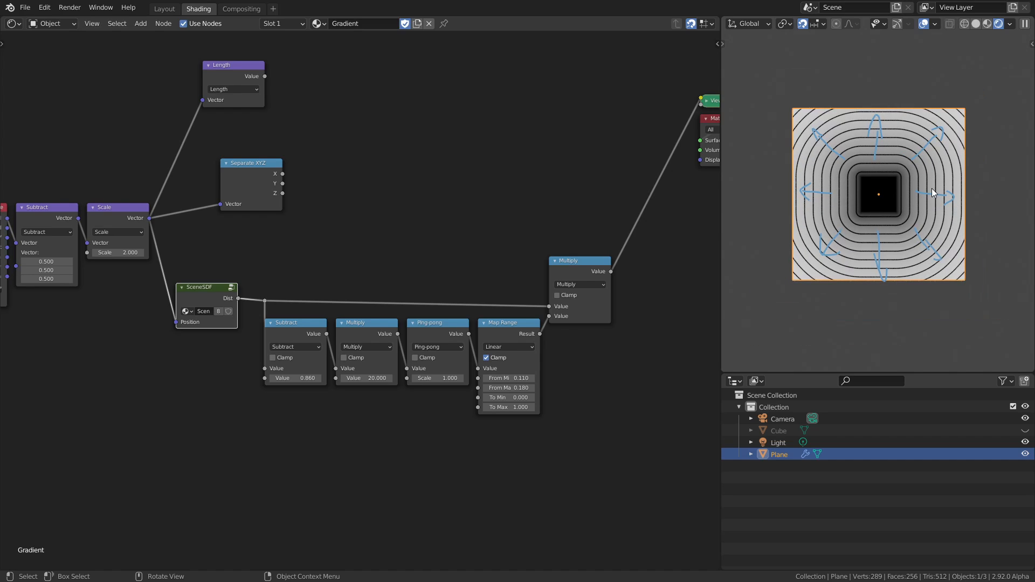
{"action": "mouse_move", "coordinate": [853, 195]}
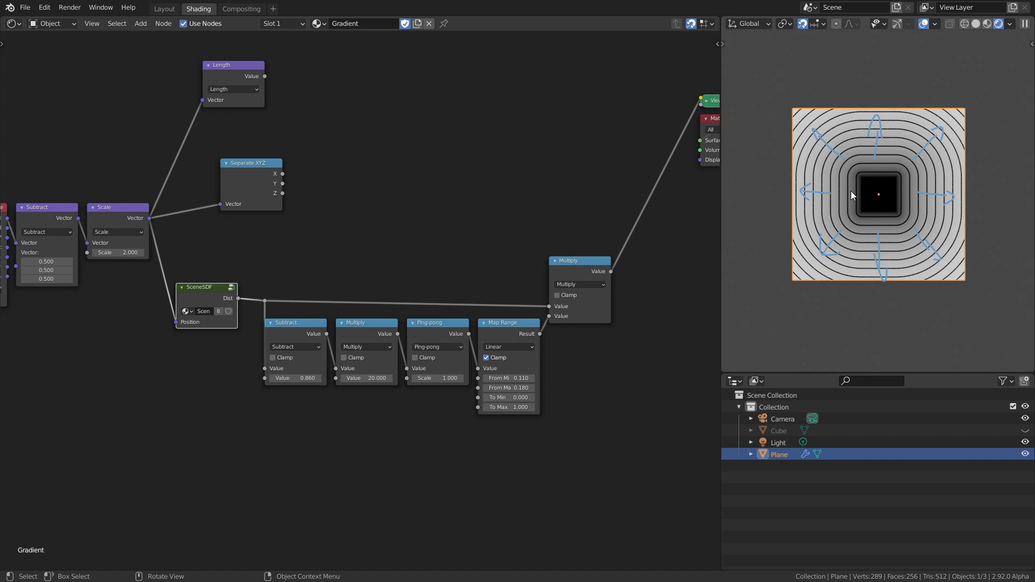
{"action": "mouse_move", "coordinate": [923, 193]}
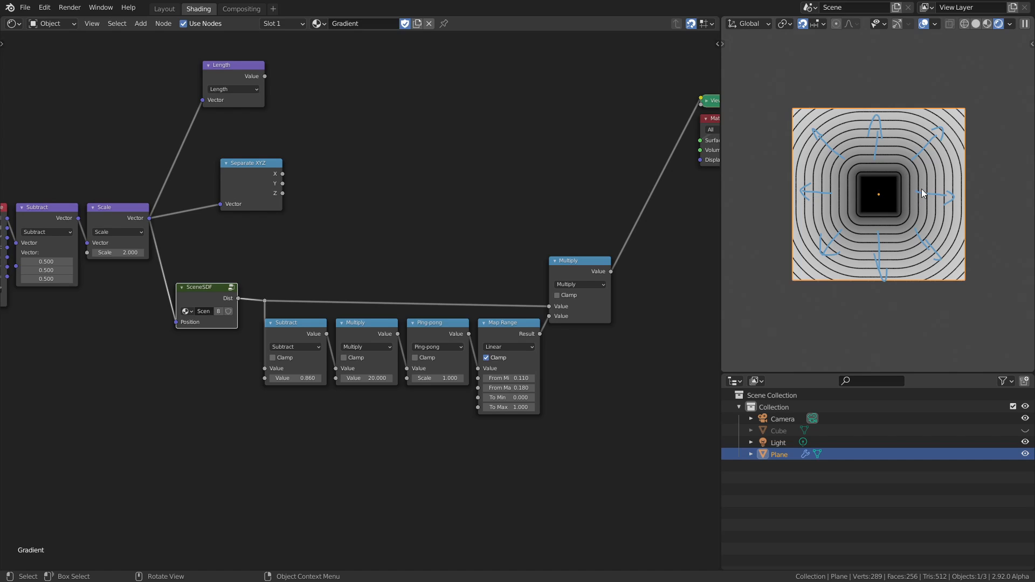
{"action": "mouse_move", "coordinate": [896, 188]}
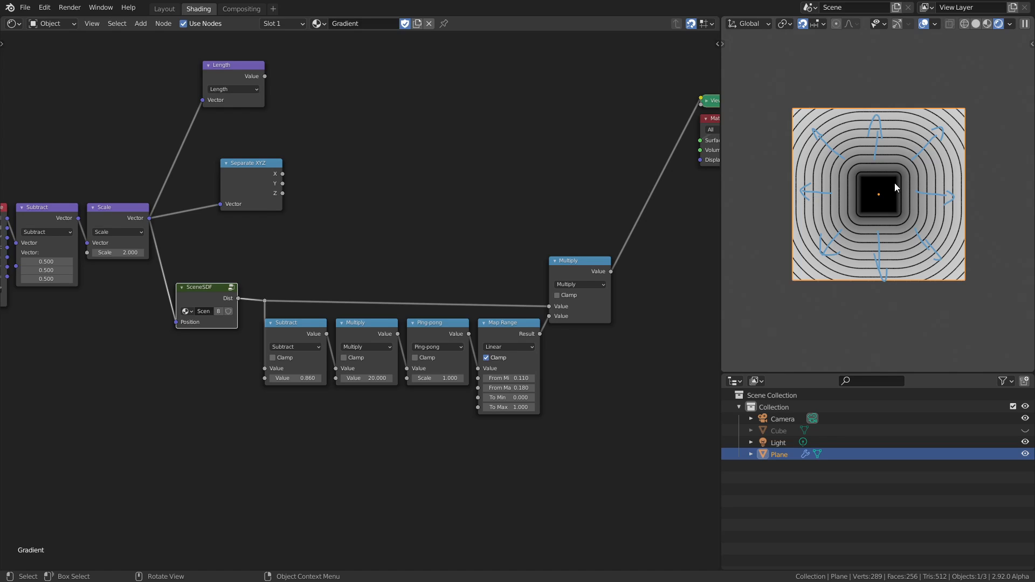
{"action": "mouse_move", "coordinate": [890, 201]}
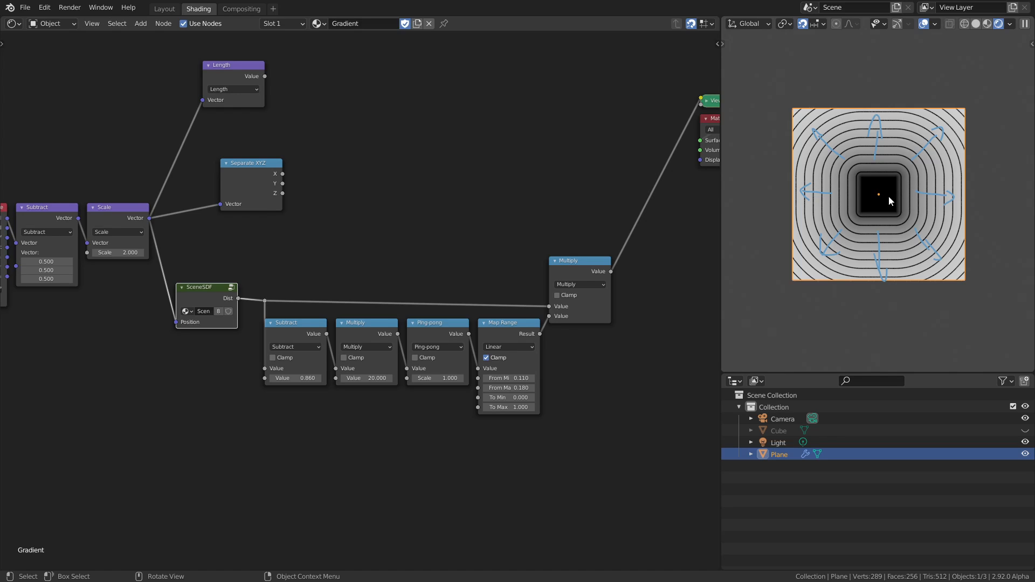